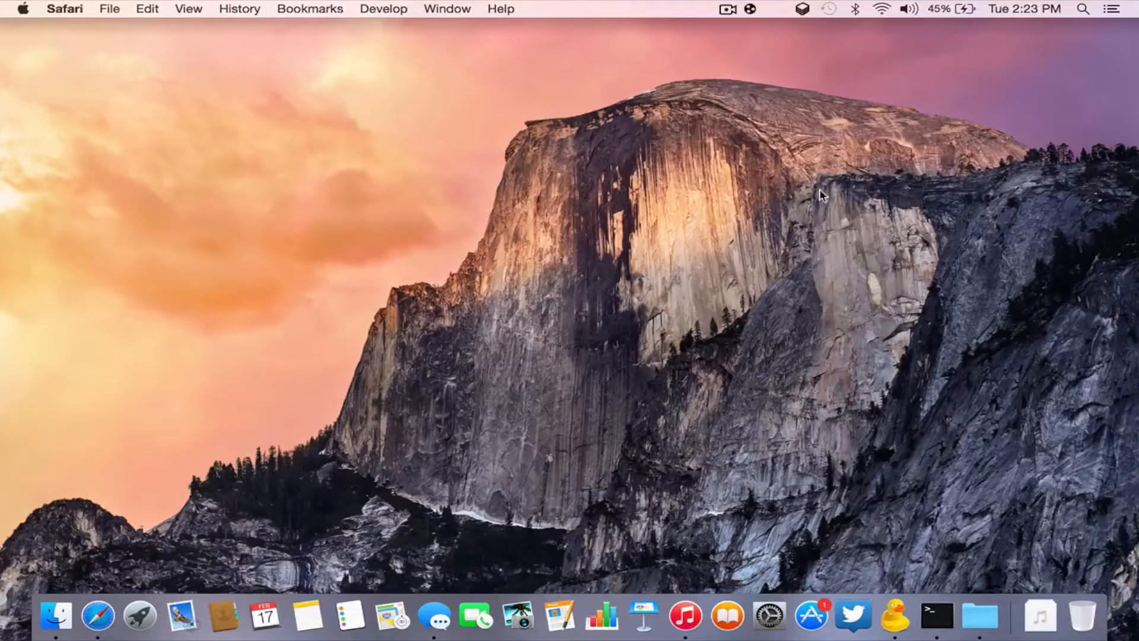
mouse_move(813, 212)
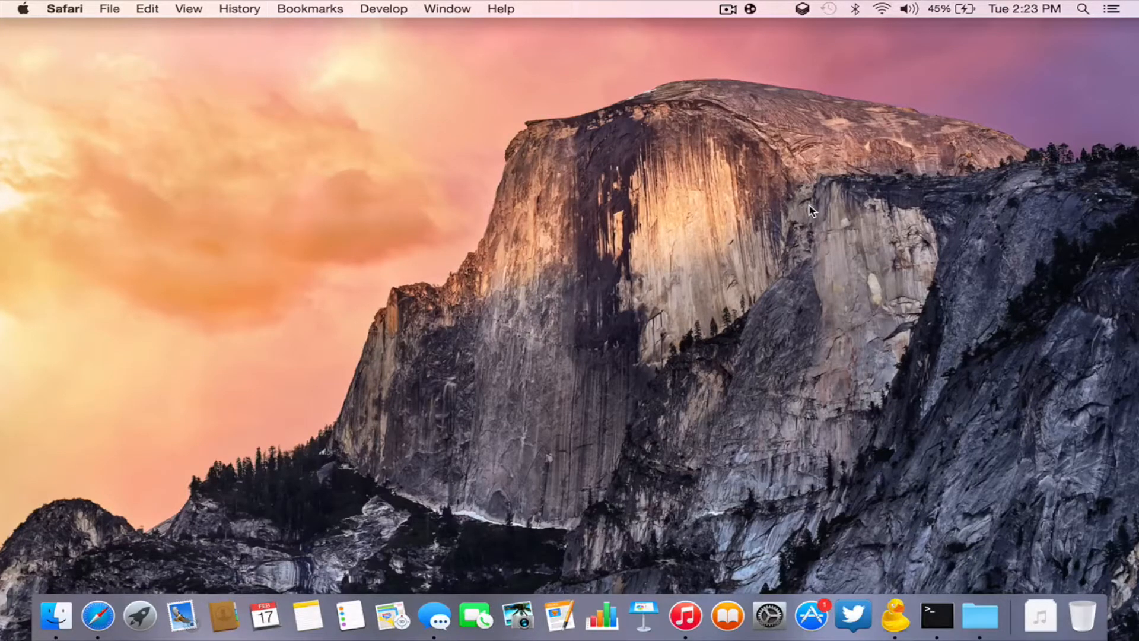
mouse_move(908, 247)
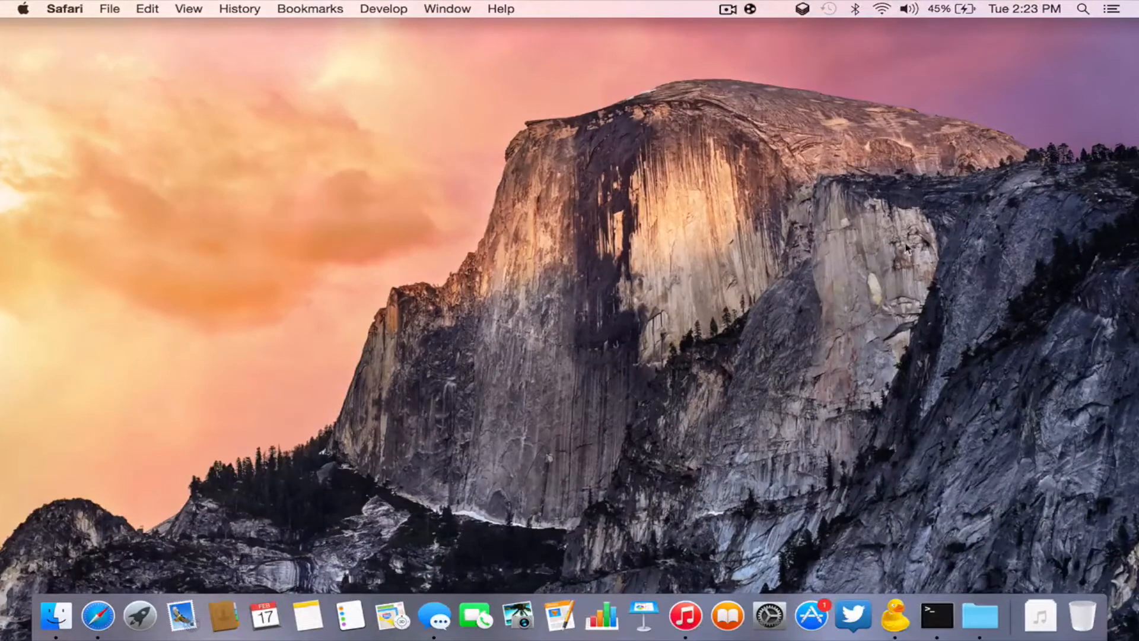
mouse_move(828, 191)
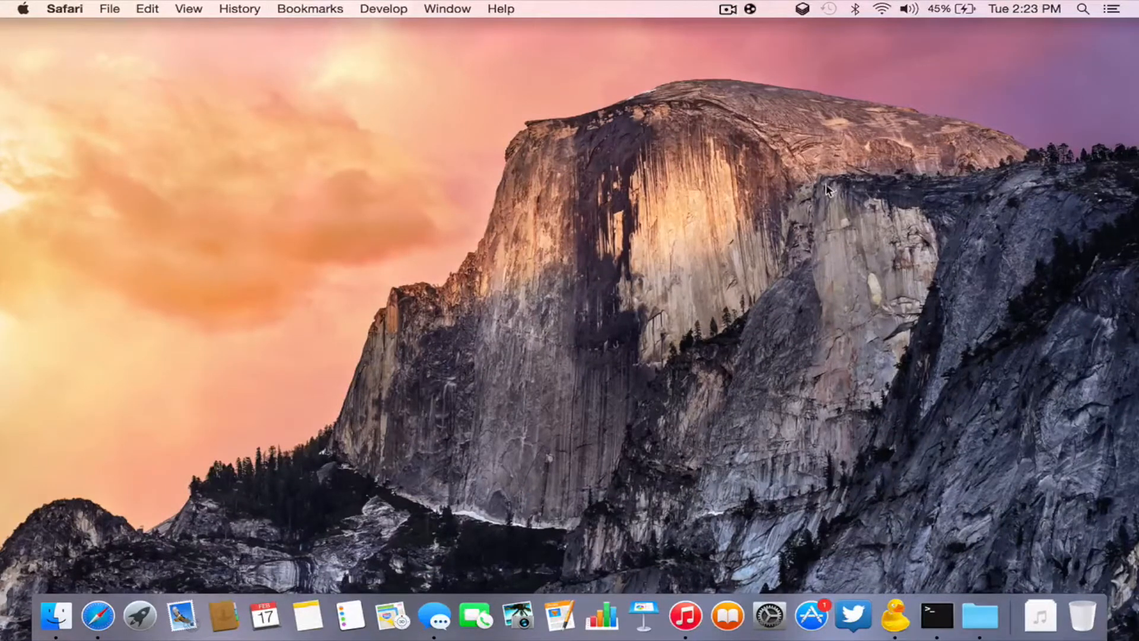
mouse_move(812, 210)
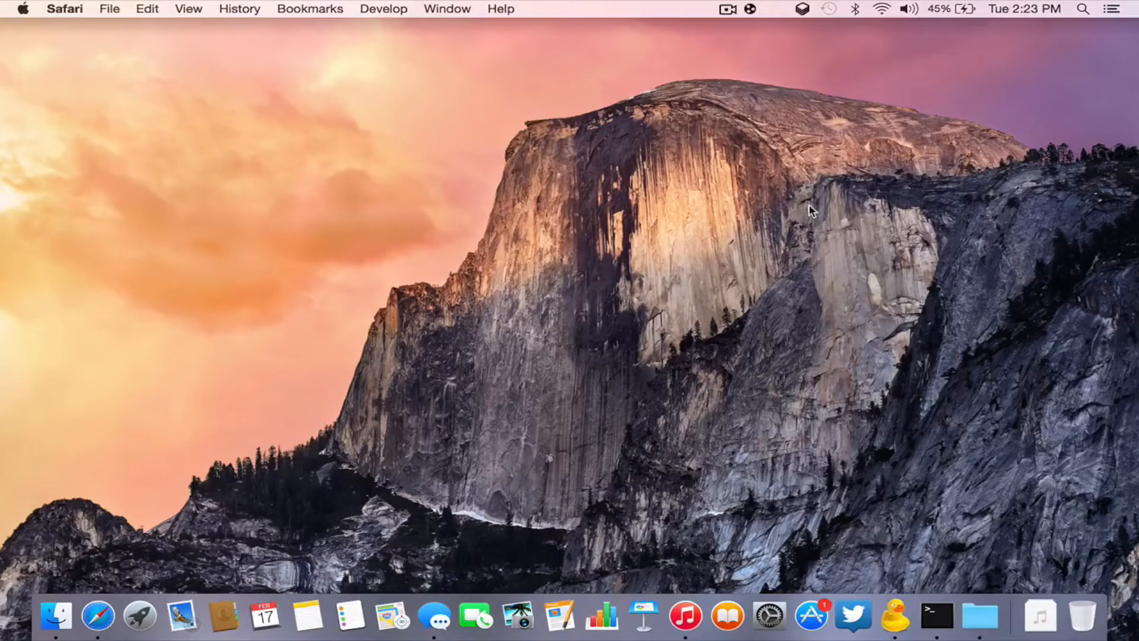
mouse_move(954, 221)
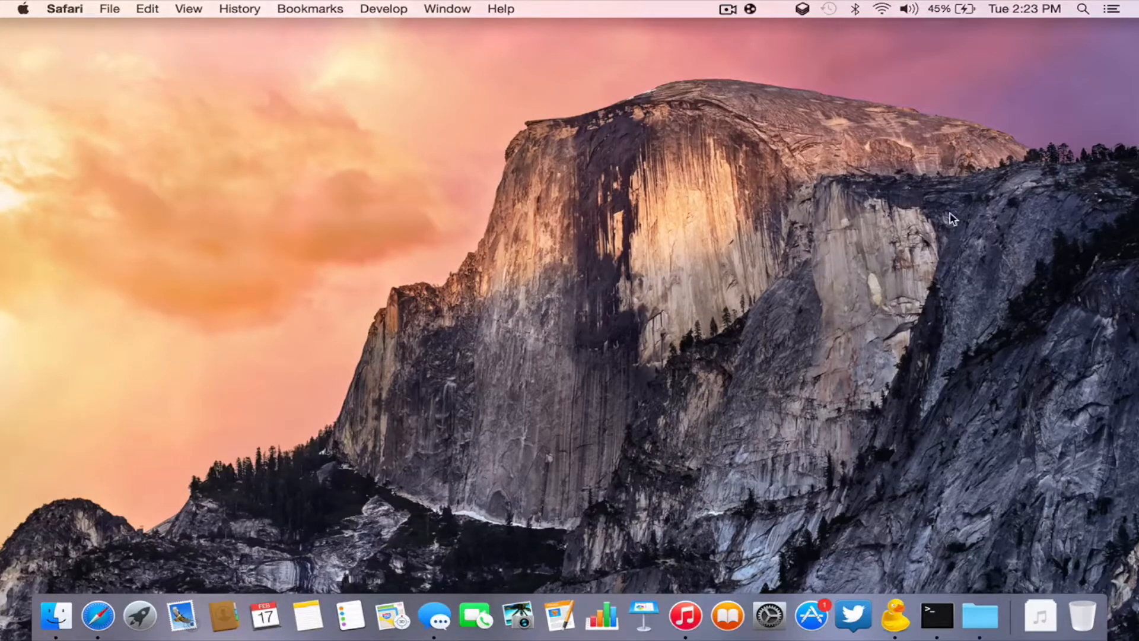
mouse_move(838, 184)
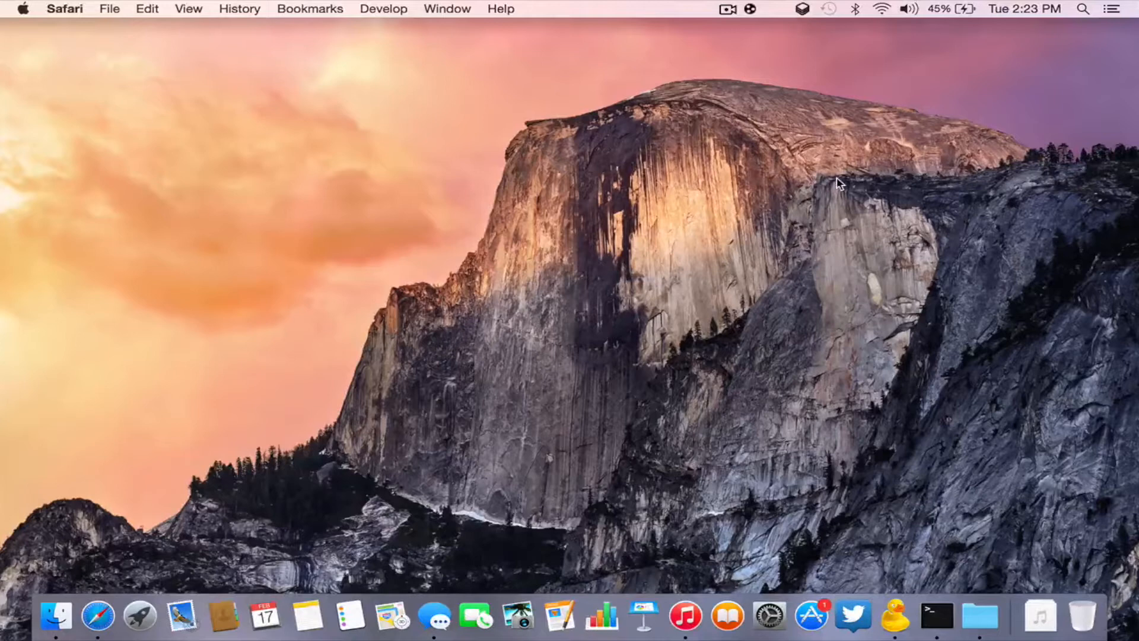
mouse_move(816, 204)
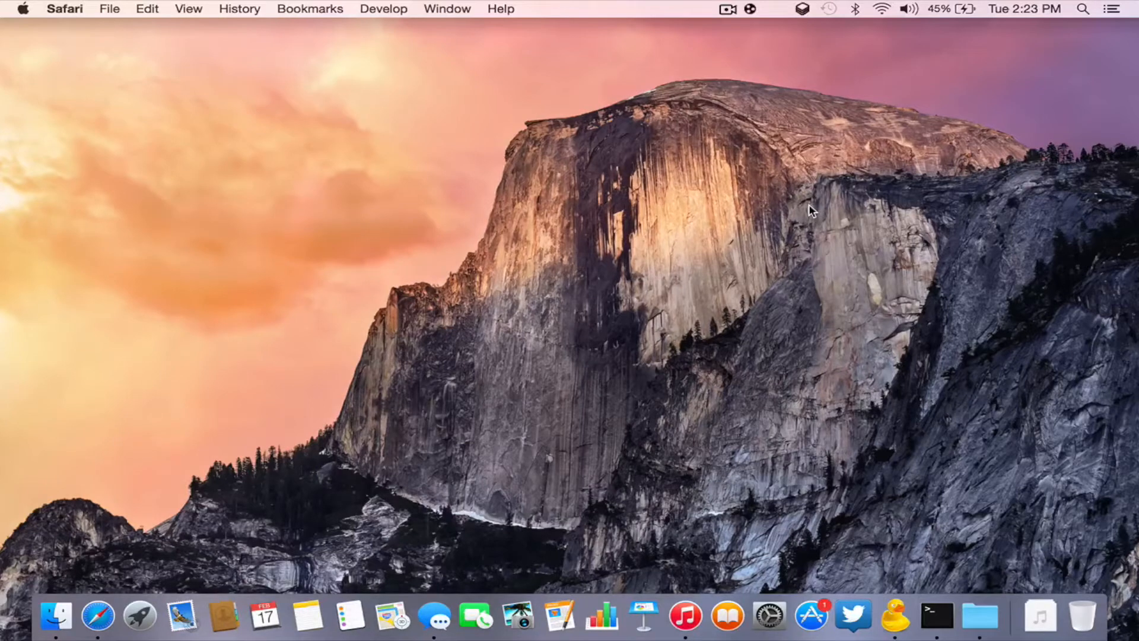
mouse_move(954, 220)
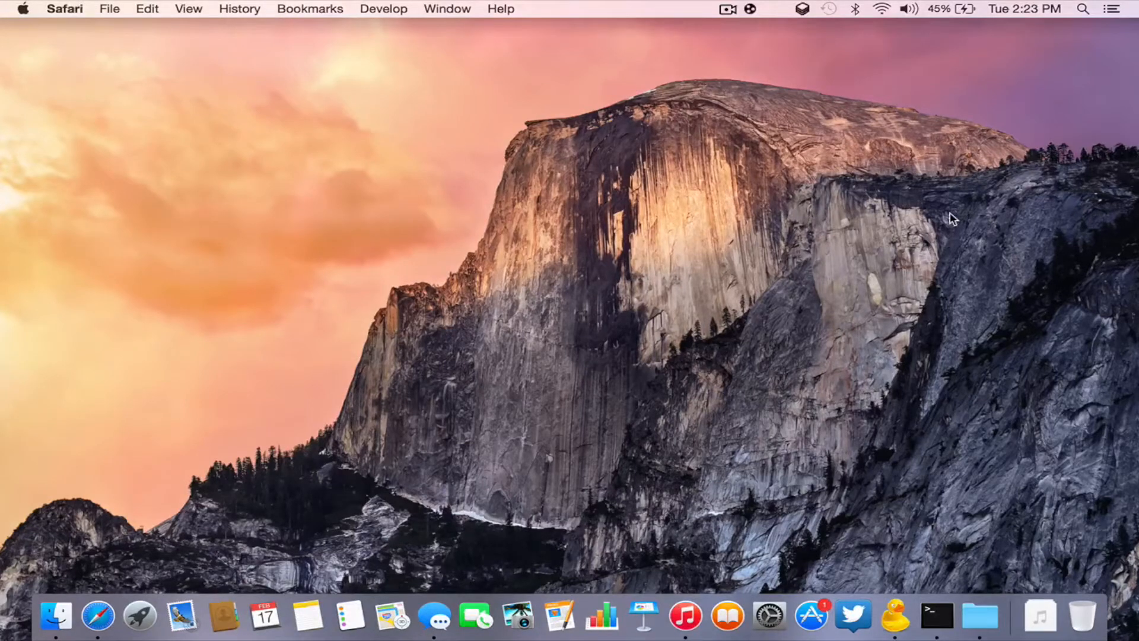
mouse_move(837, 183)
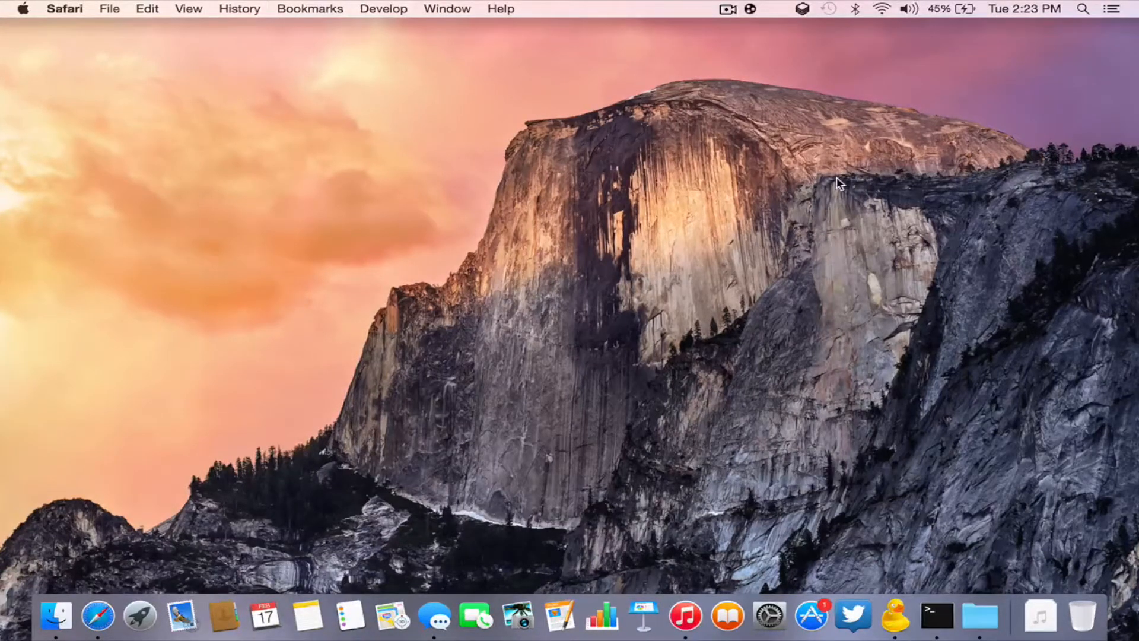
mouse_move(814, 207)
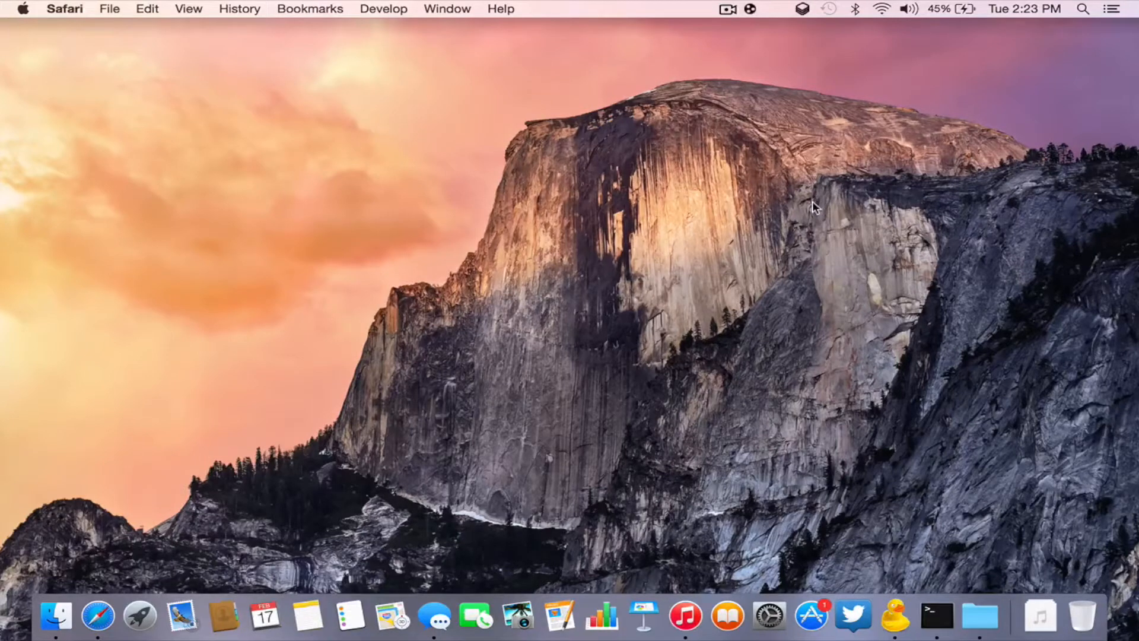
mouse_move(812, 211)
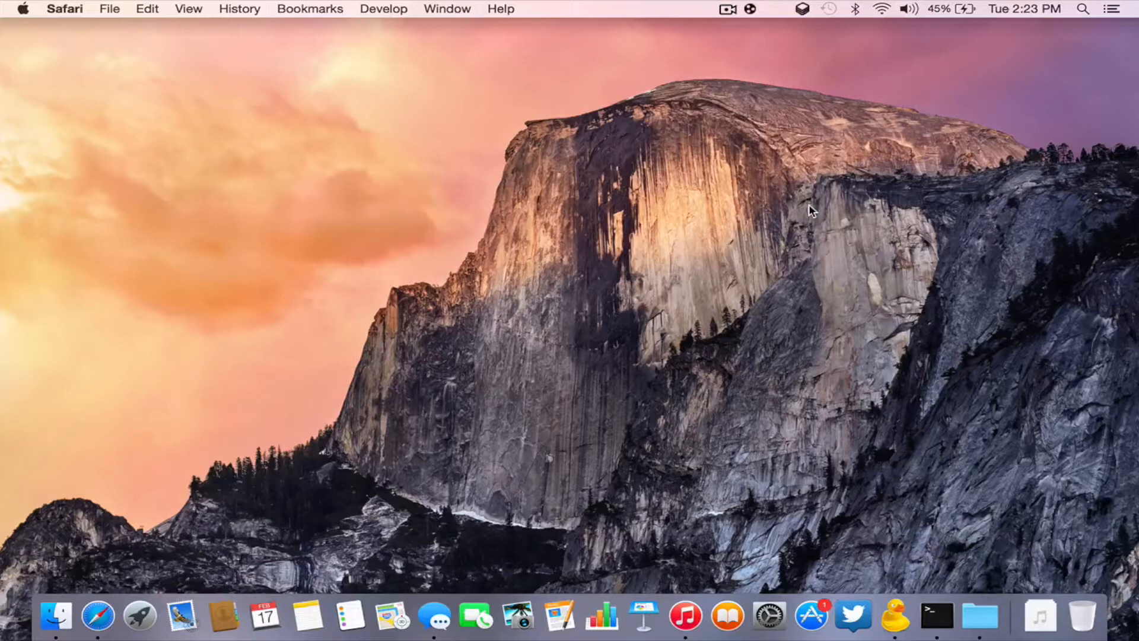
mouse_move(954, 220)
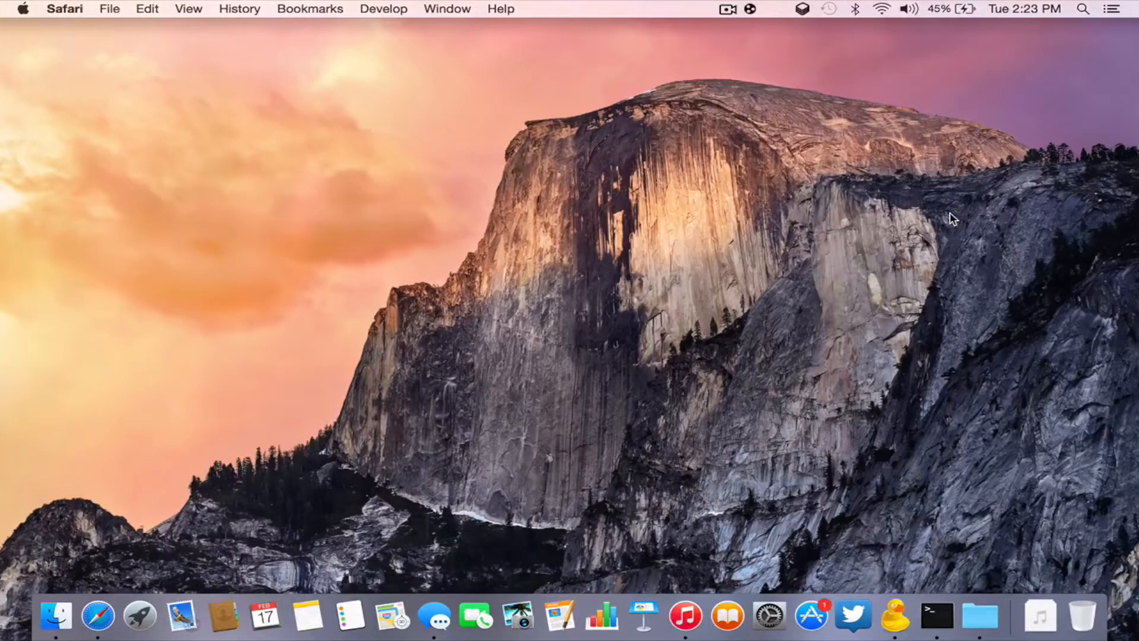
mouse_move(833, 189)
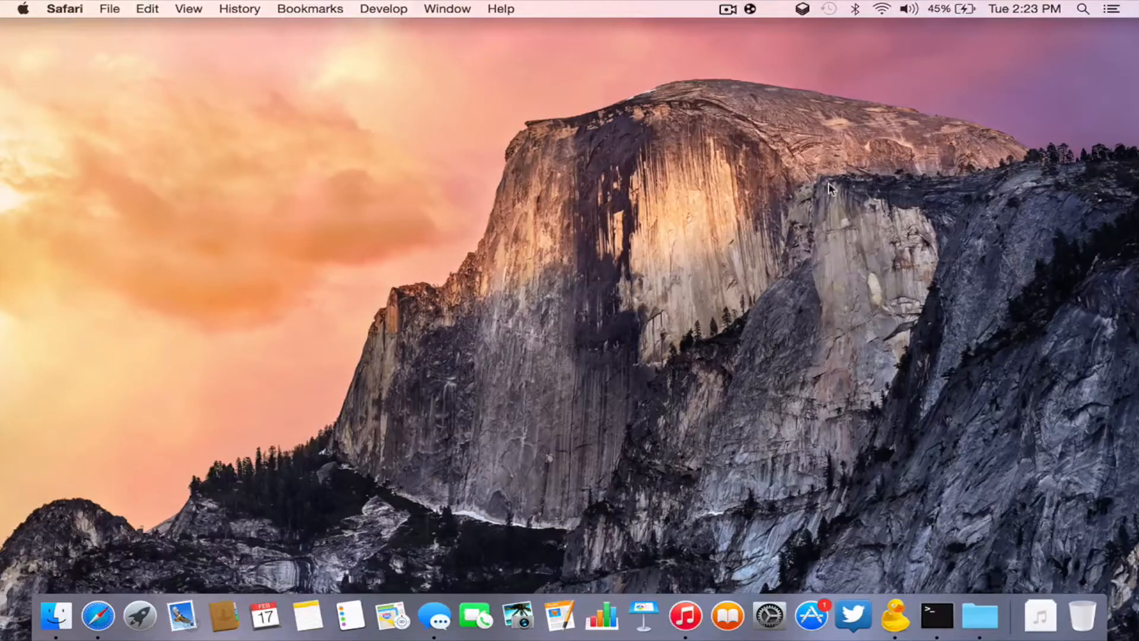
mouse_move(813, 207)
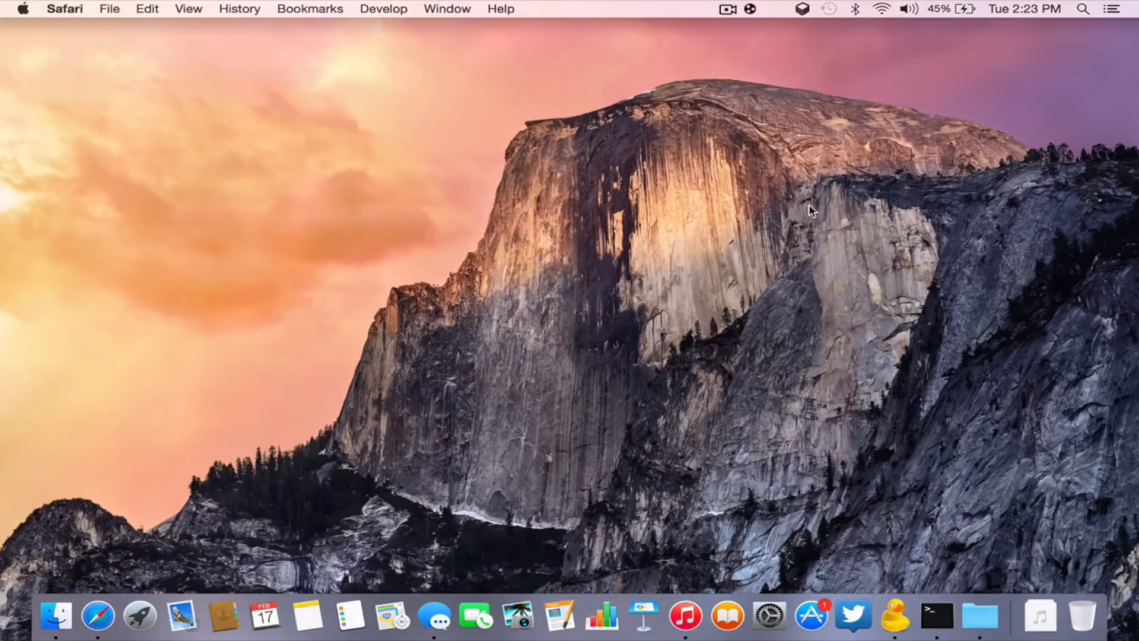
mouse_move(763, 206)
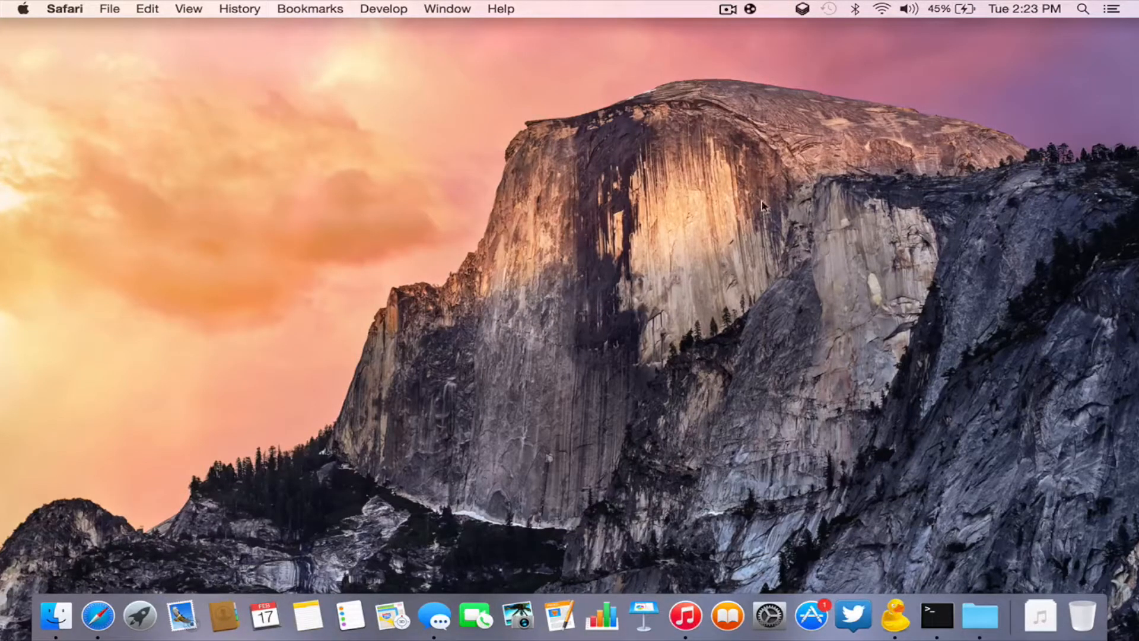
mouse_move(933, 233)
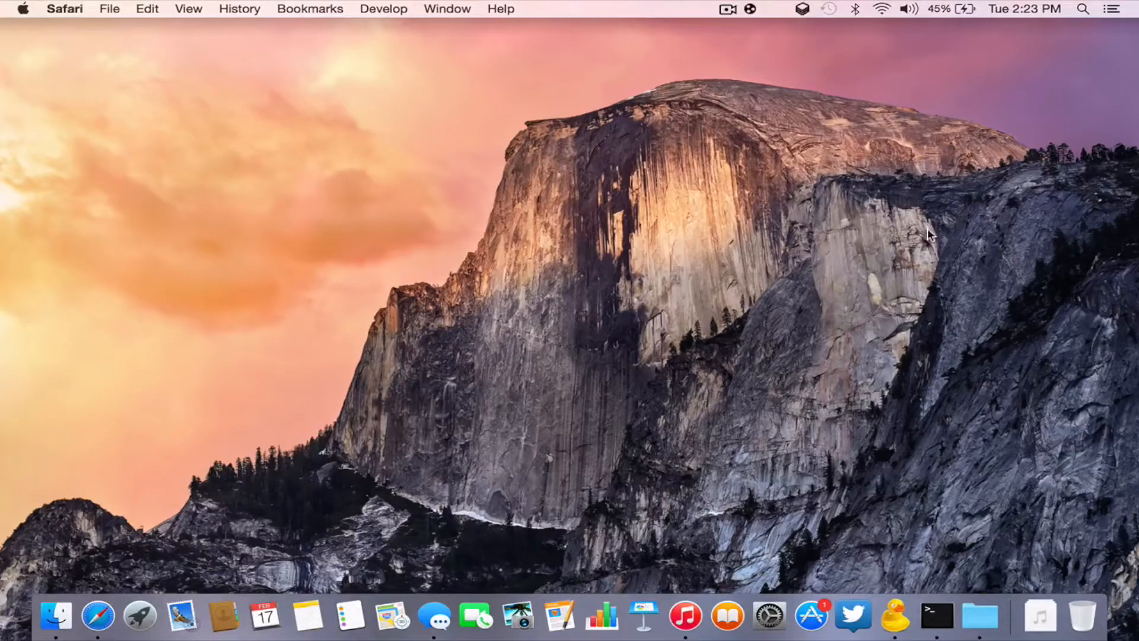
mouse_move(831, 190)
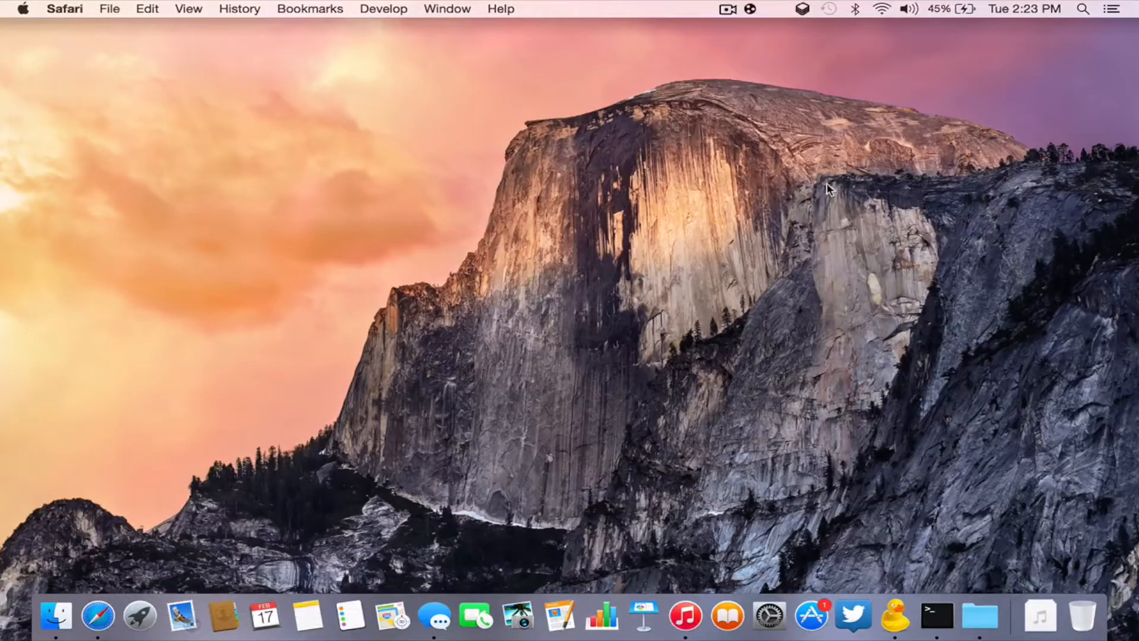
mouse_move(813, 210)
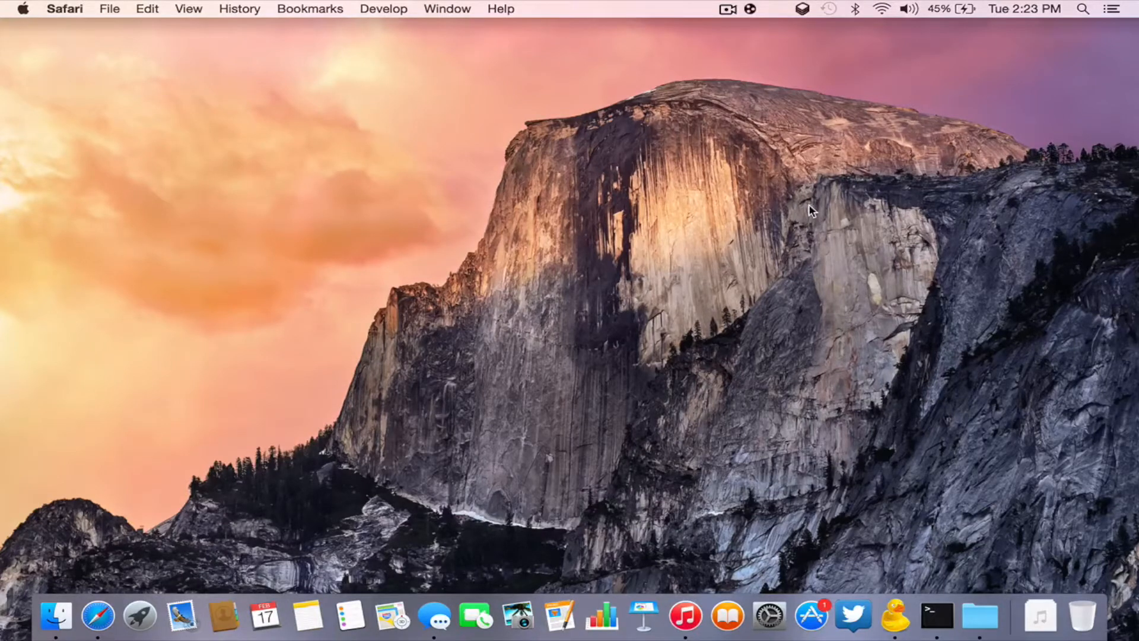
mouse_move(954, 219)
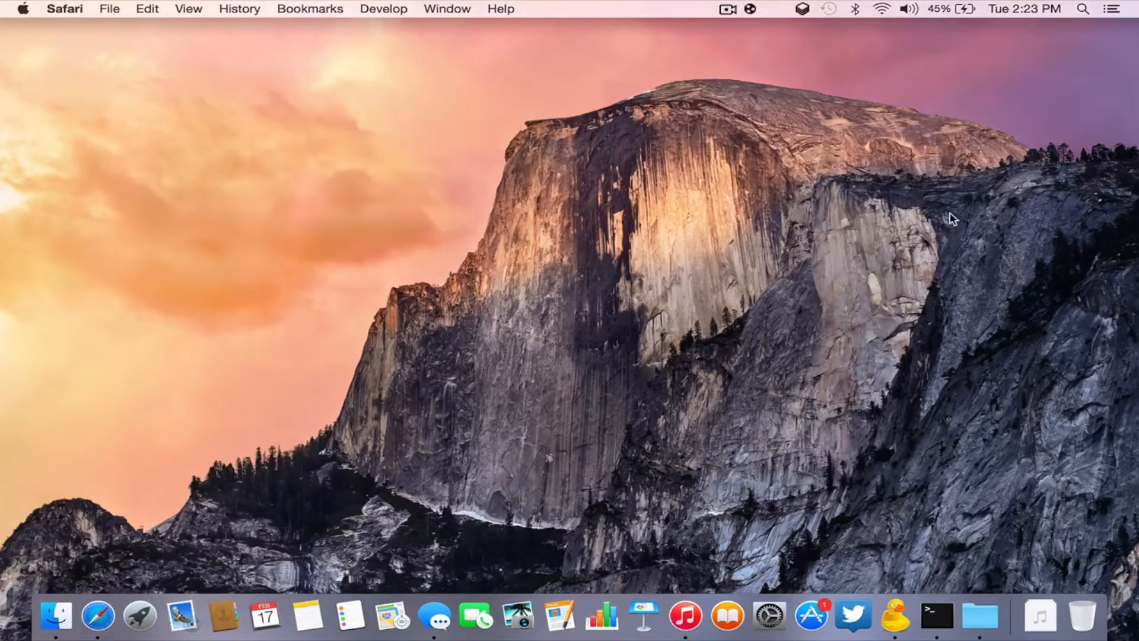
mouse_move(864, 246)
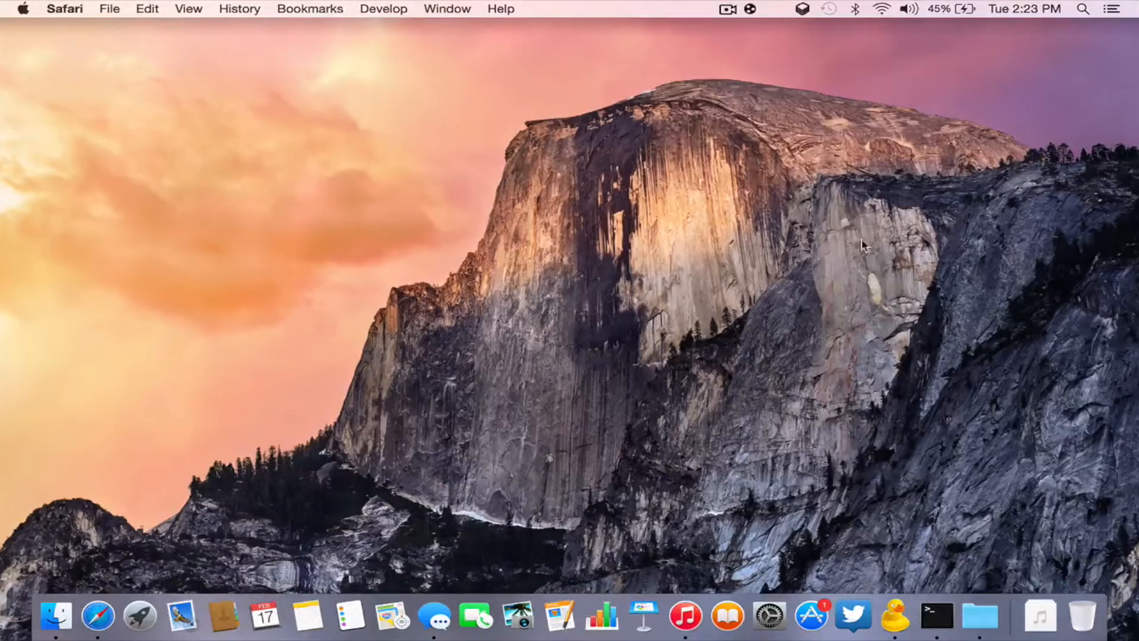
mouse_move(789, 211)
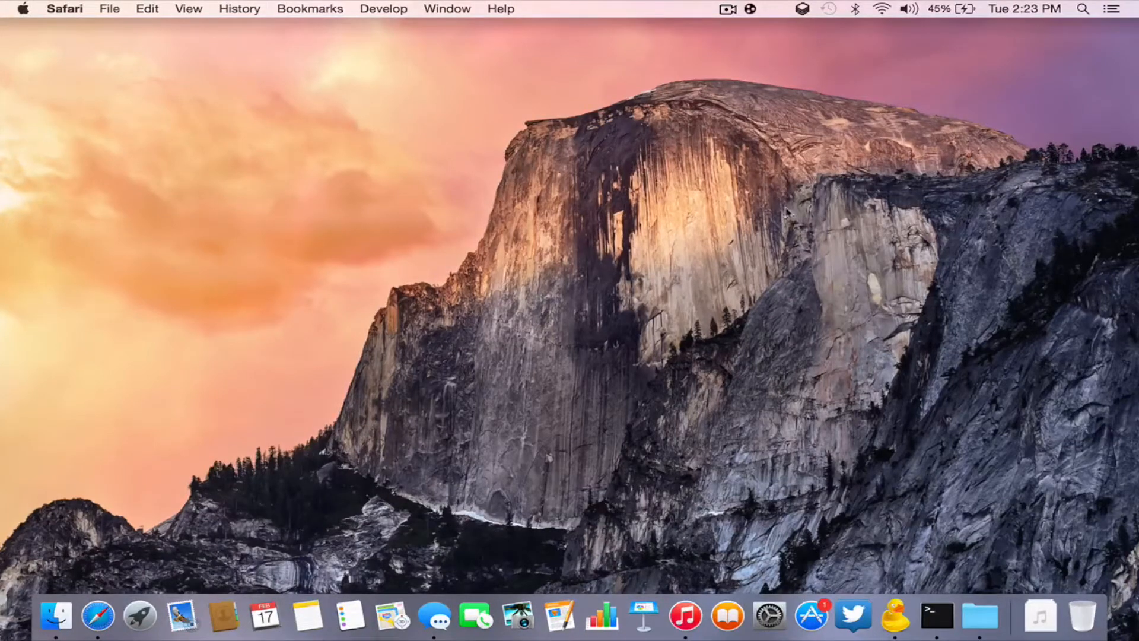
mouse_move(777, 289)
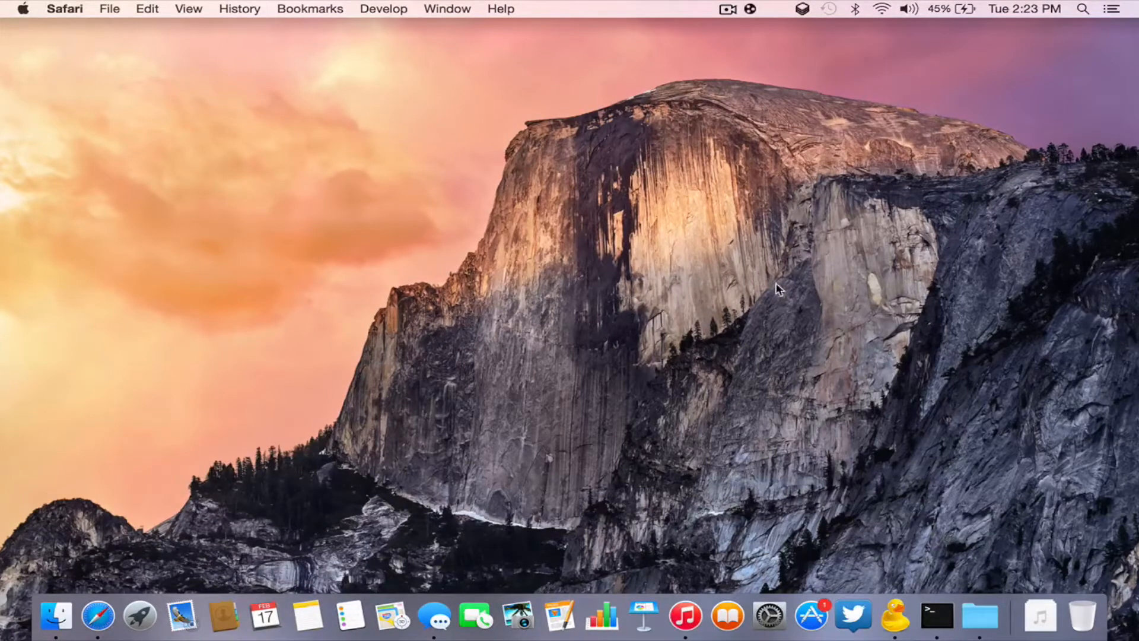
mouse_move(928, 482)
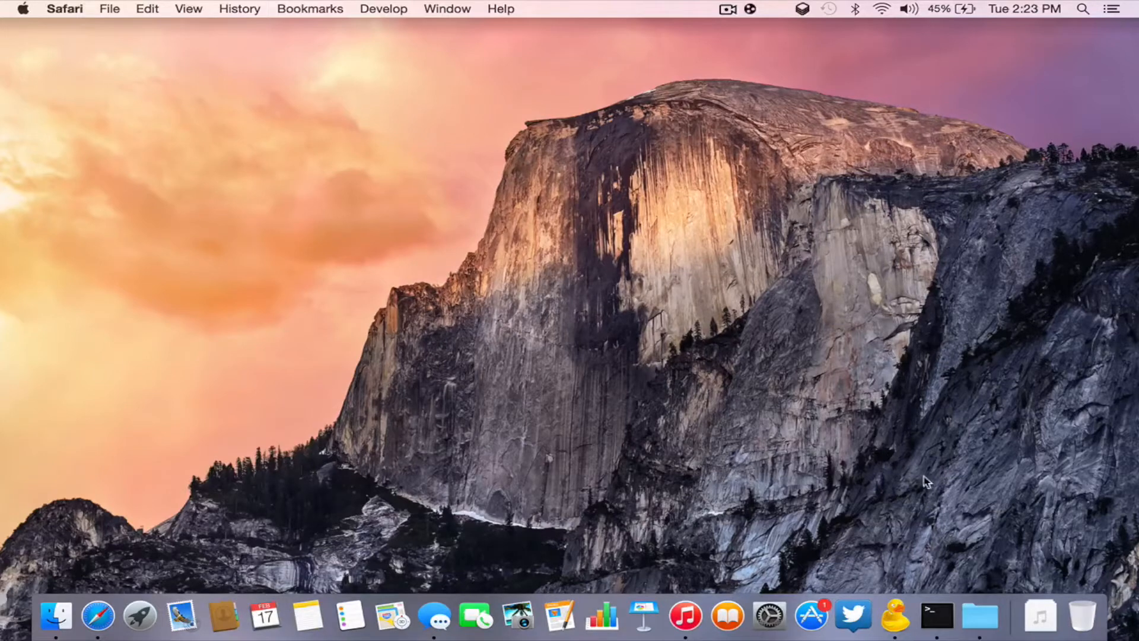
mouse_move(914, 592)
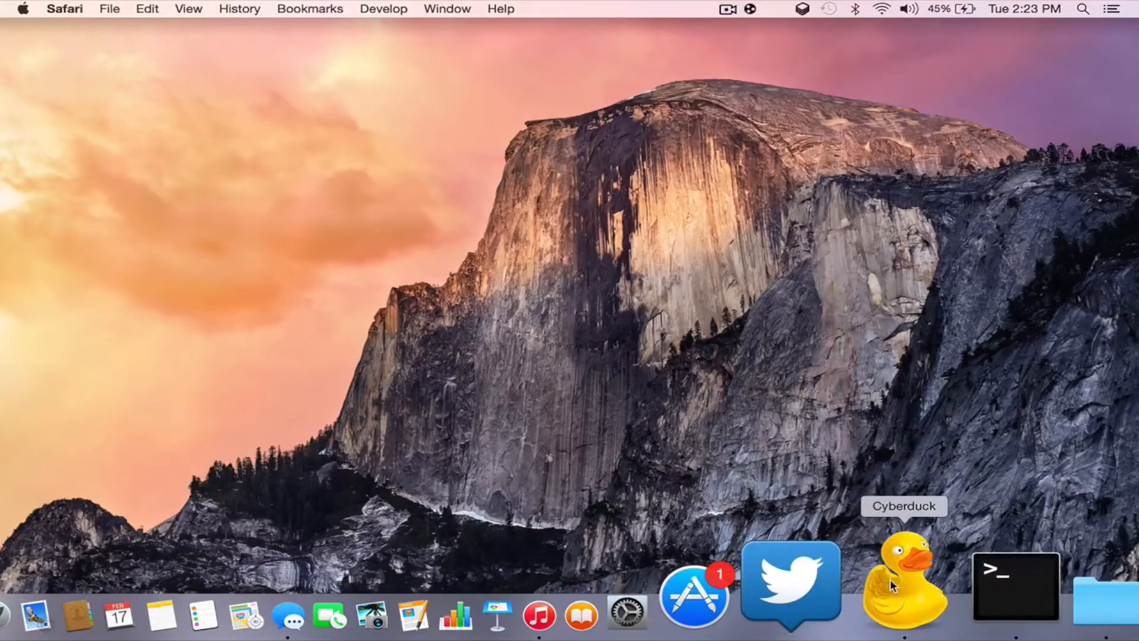
- Launch Cyberduck and fill in an SFTP connection to 192.168.1.7 with username root
click(902, 585)
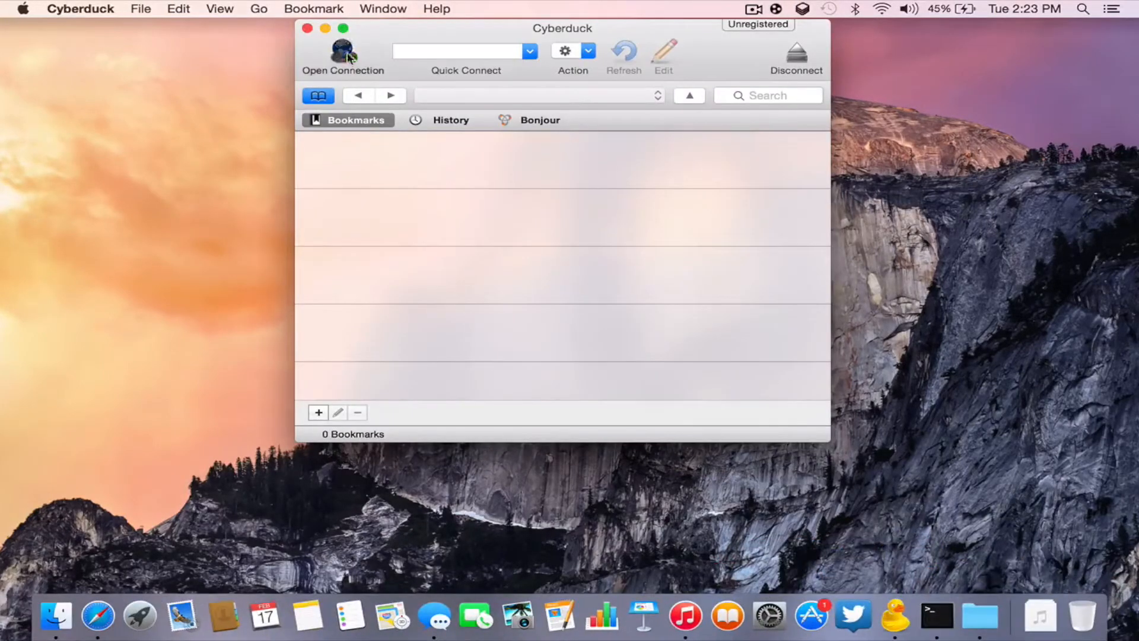
click(343, 51)
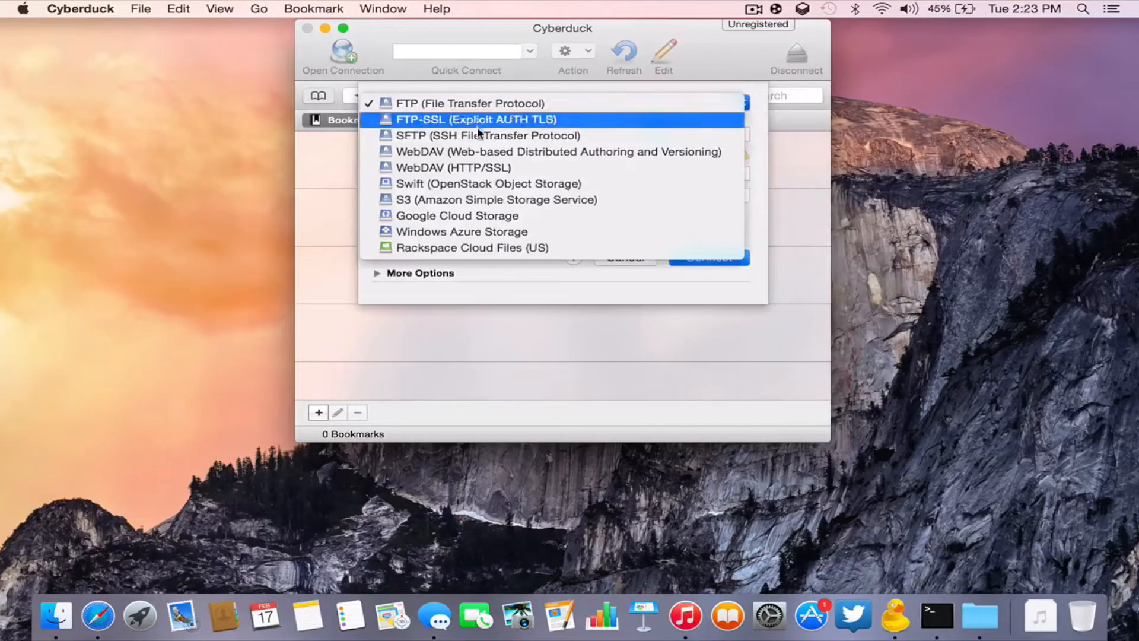
mouse_move(488, 136)
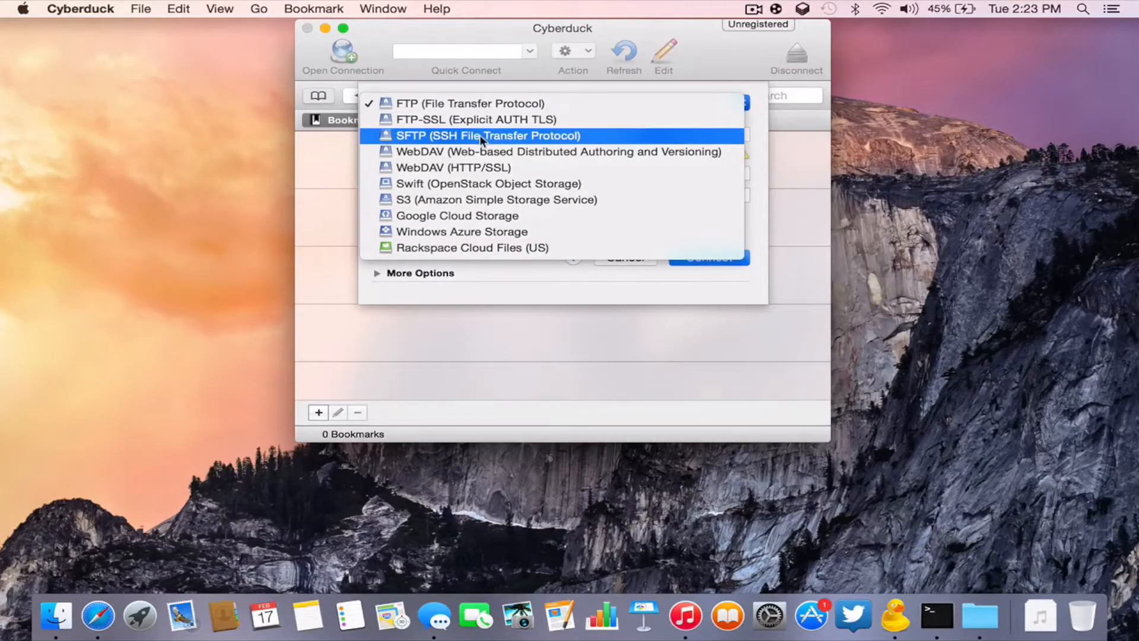
click(488, 136)
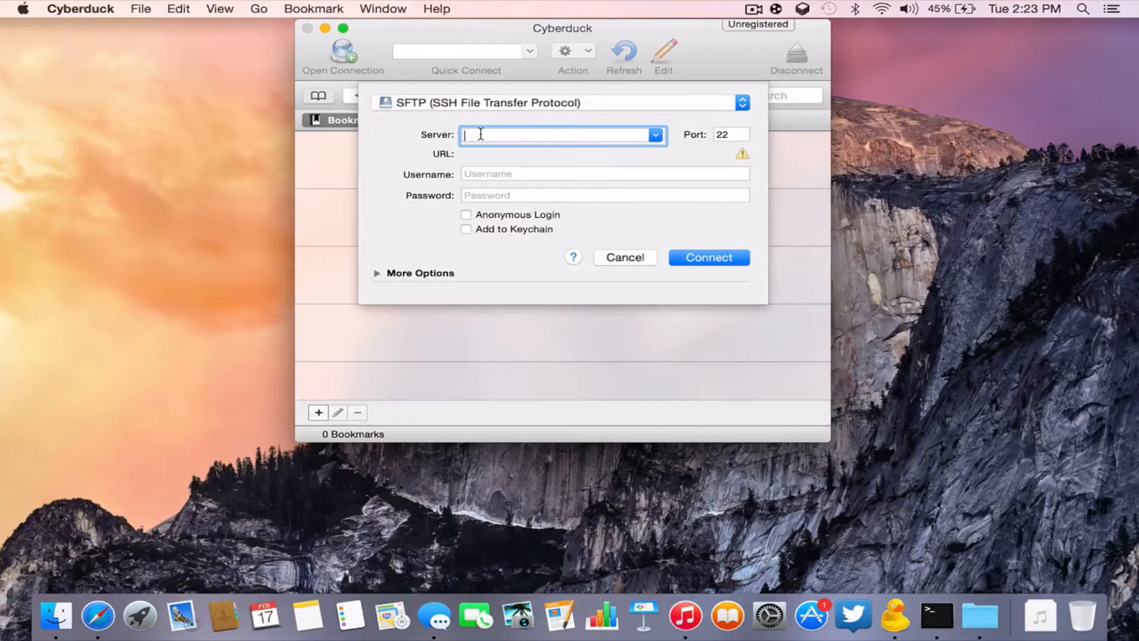
text(192.168.1.7)
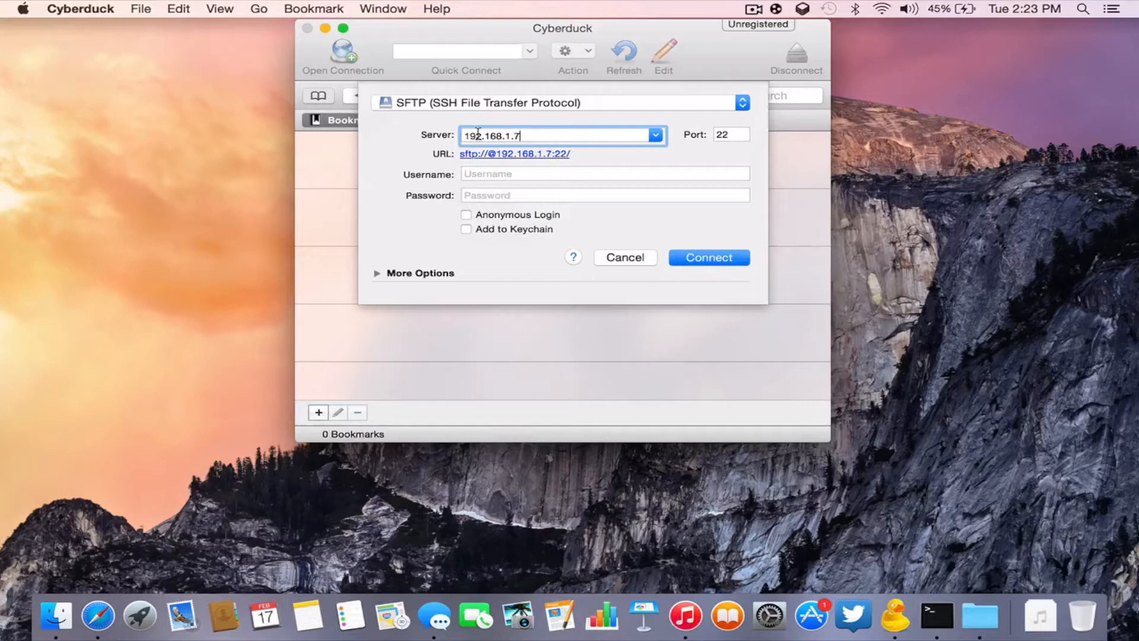
text(root)
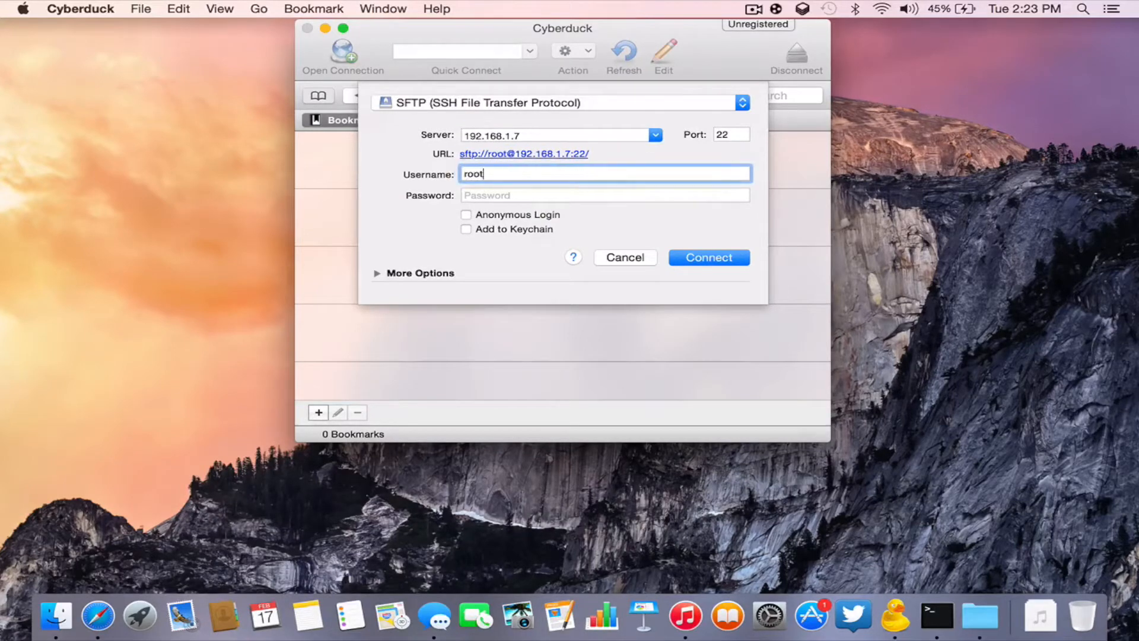
- Enter the root password, connect, and open the session in Terminal.app
click(604, 194)
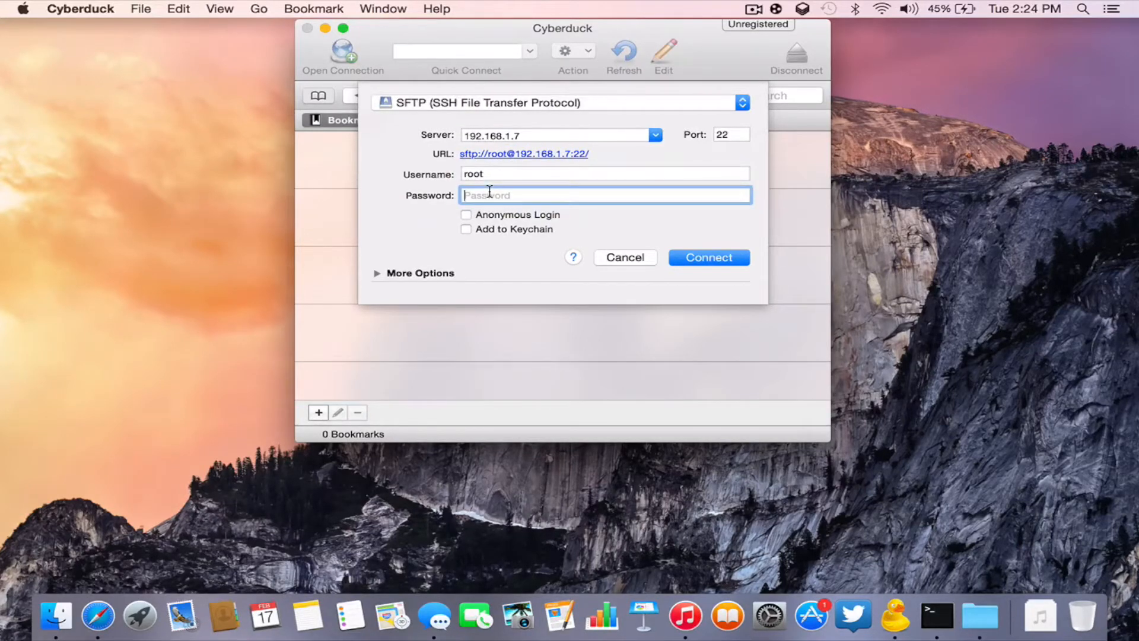
text(••)
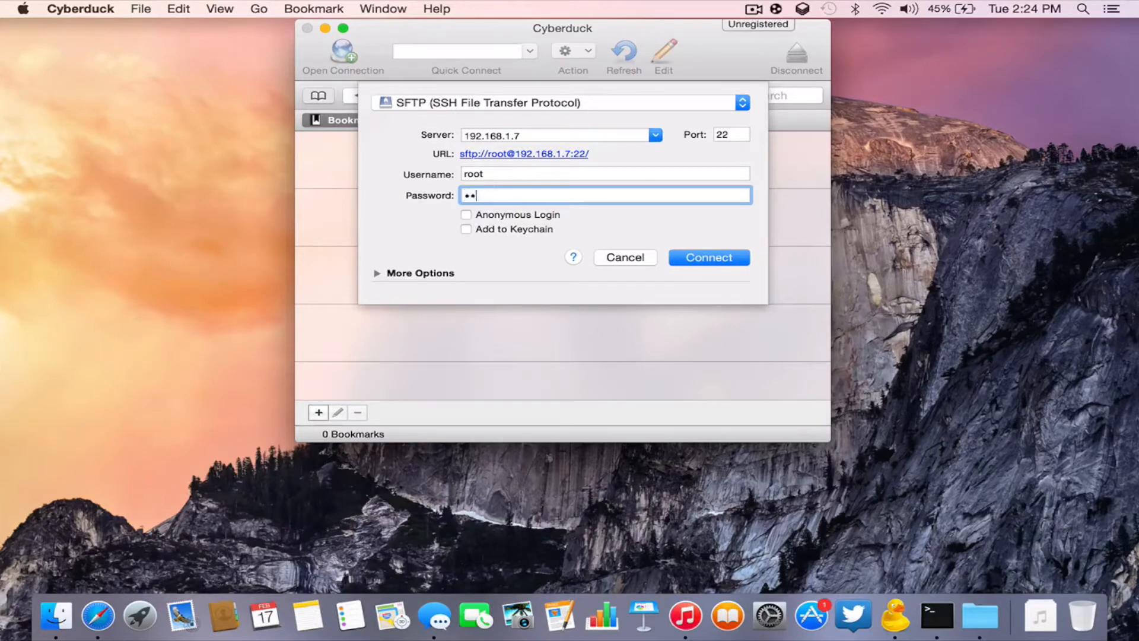
click(708, 257)
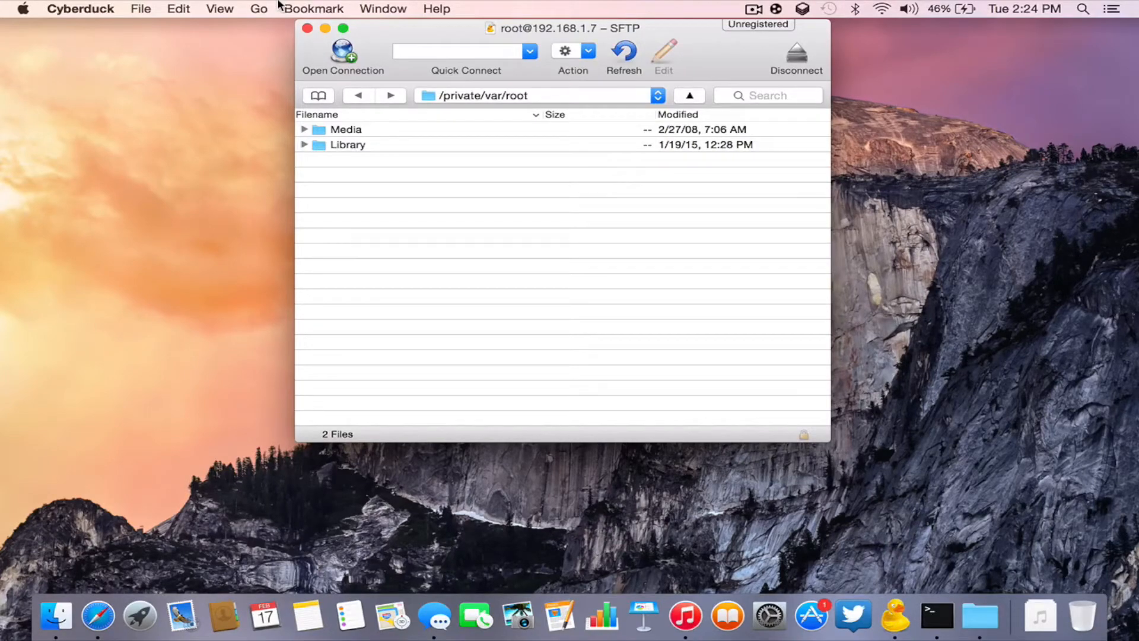
click(259, 9)
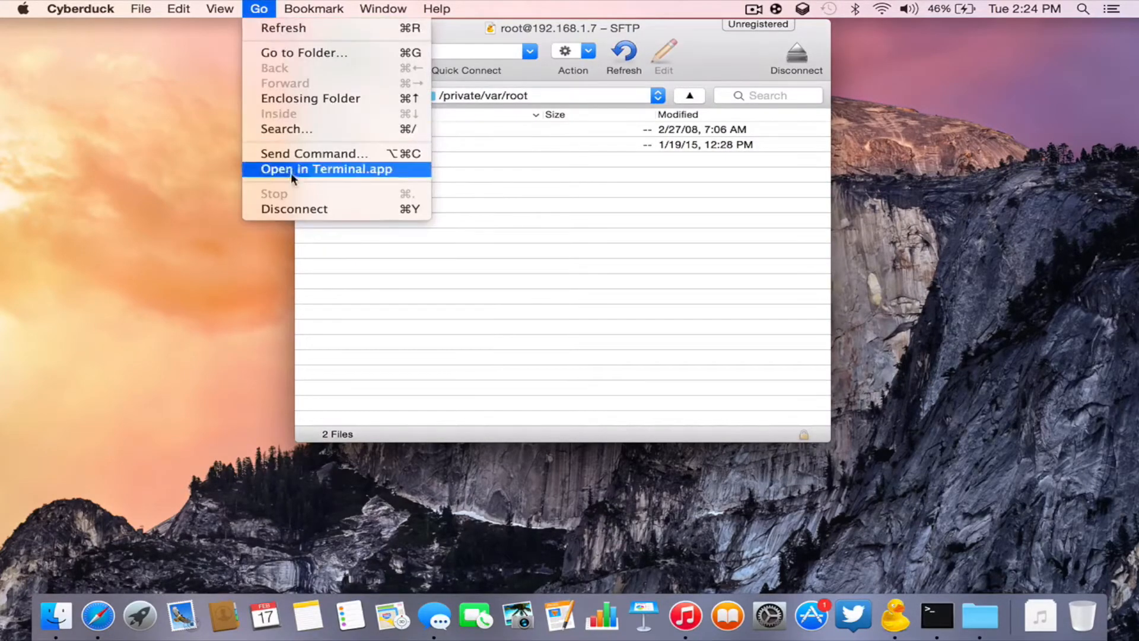
click(326, 169)
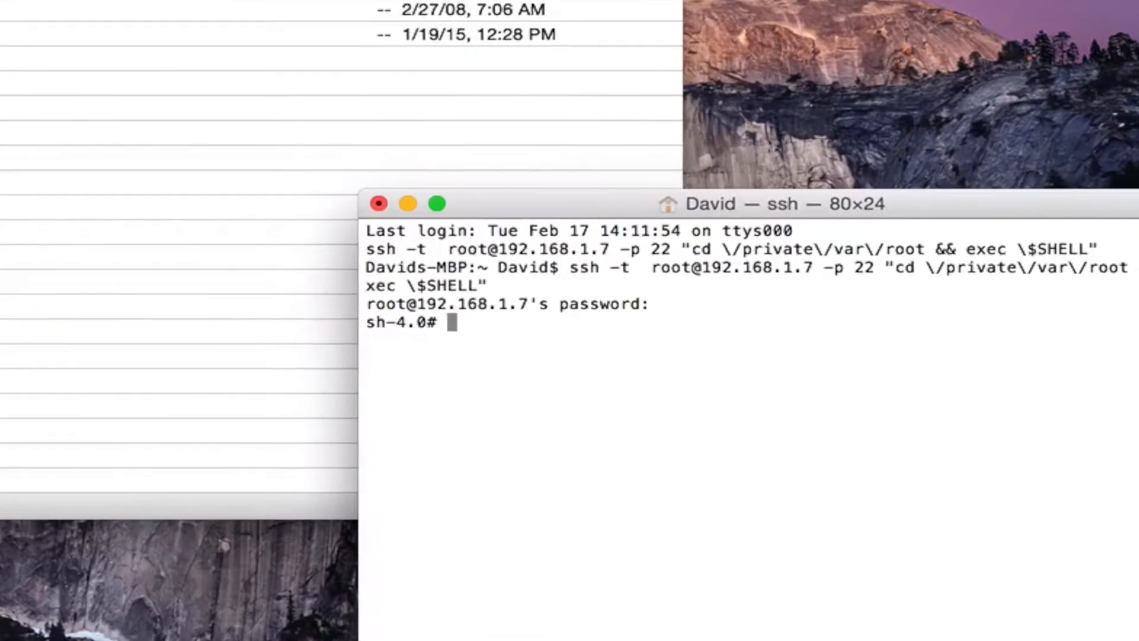
- Type the passwd command in the SSH shell to change root's password
text(p)
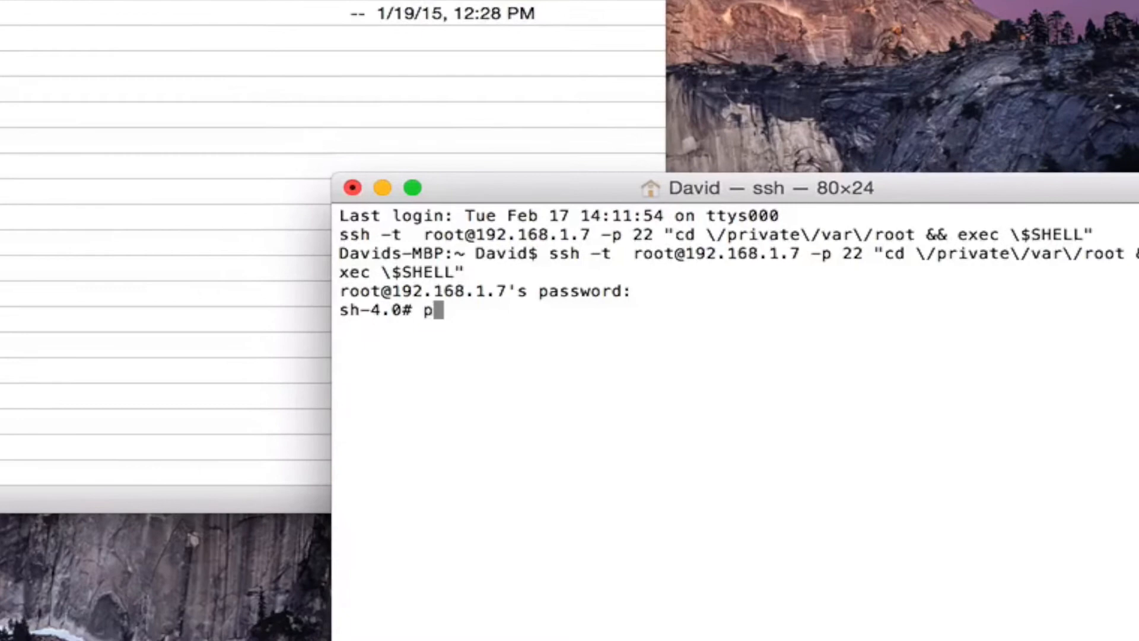
text(assw)
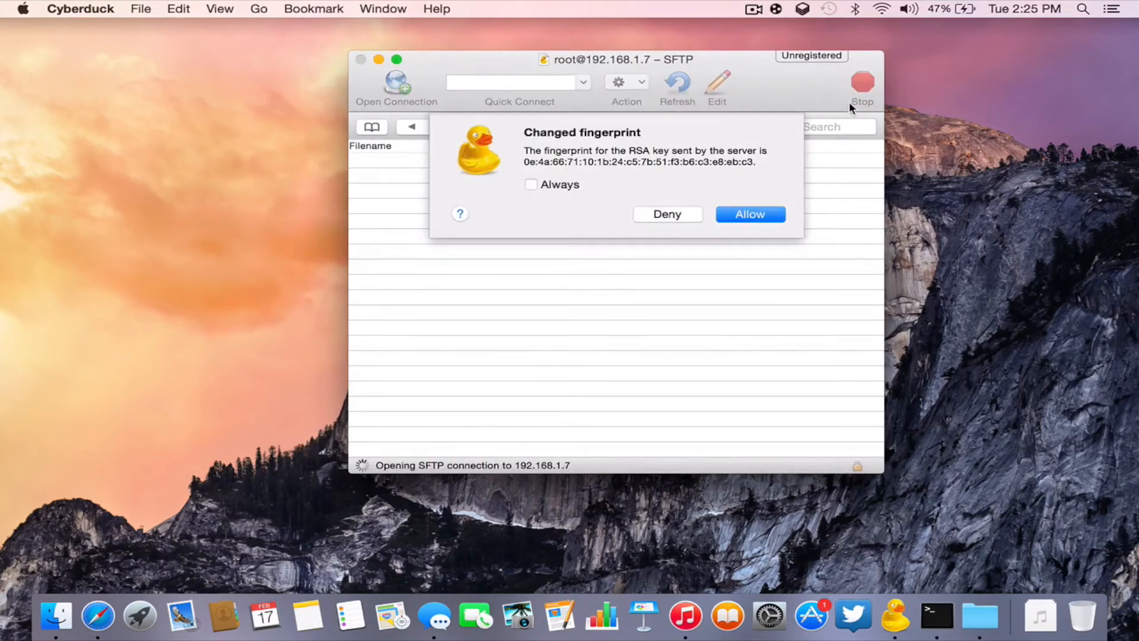
- Allow the changed RSA fingerprint and attempt to log in as root
click(750, 214)
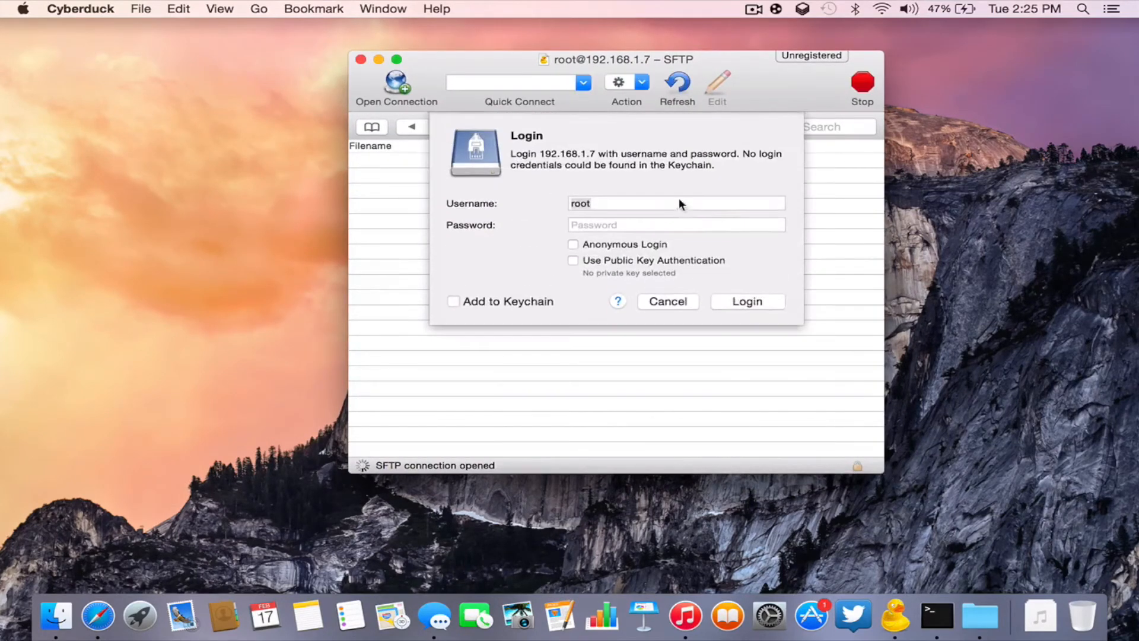
text(••)
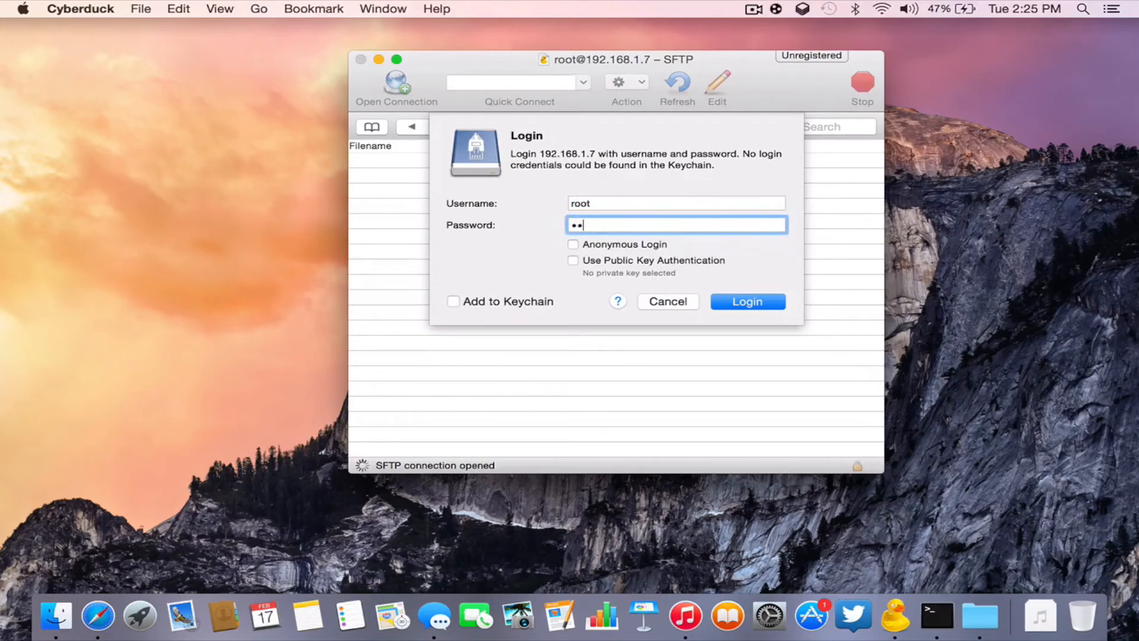
text(••••)
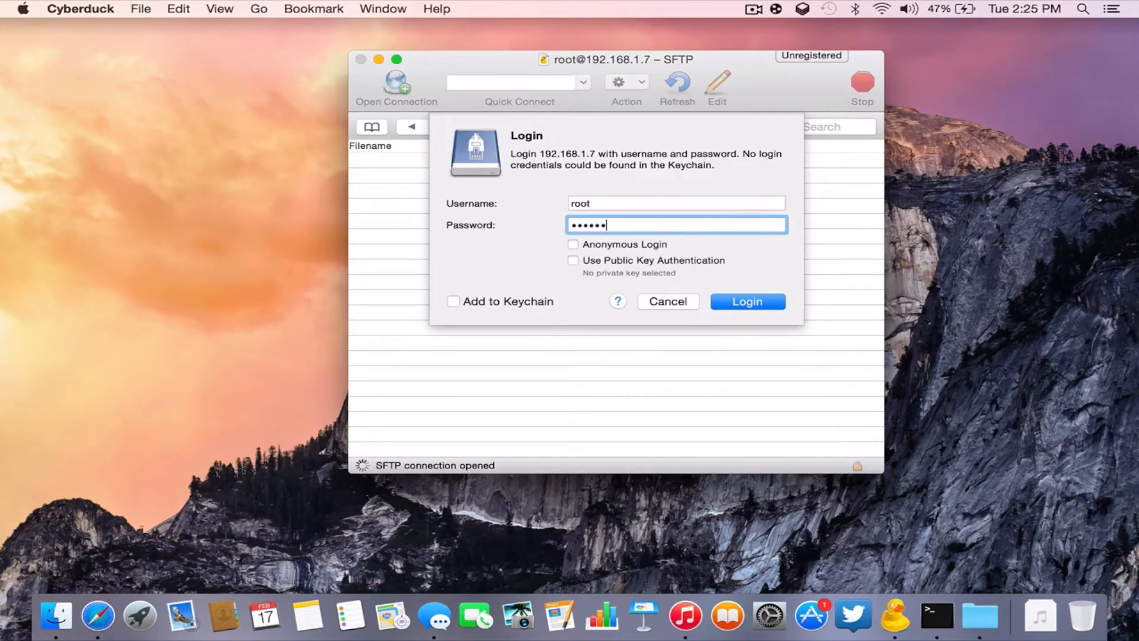
click(746, 301)
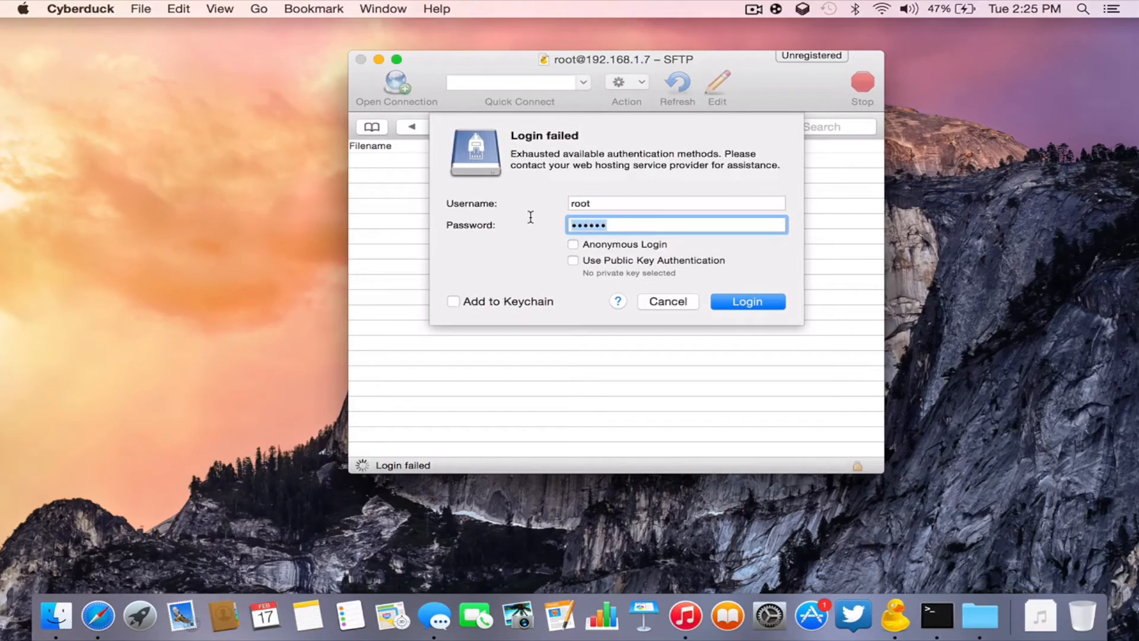
- Retry the root login with the new password after the rejected attempt
click(676, 224)
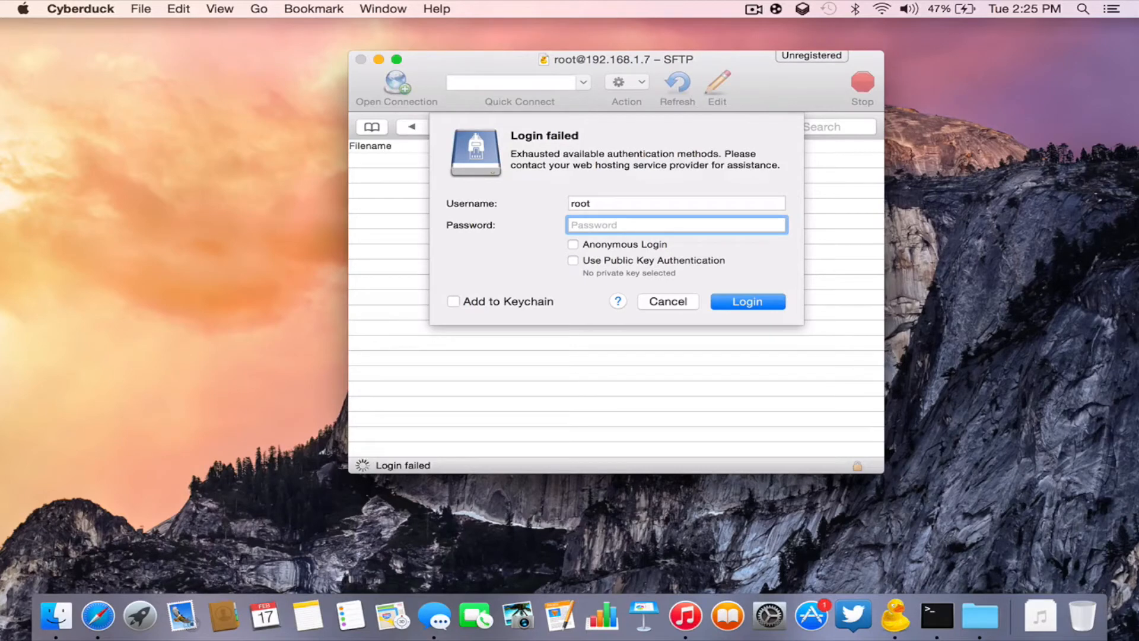
text(password)
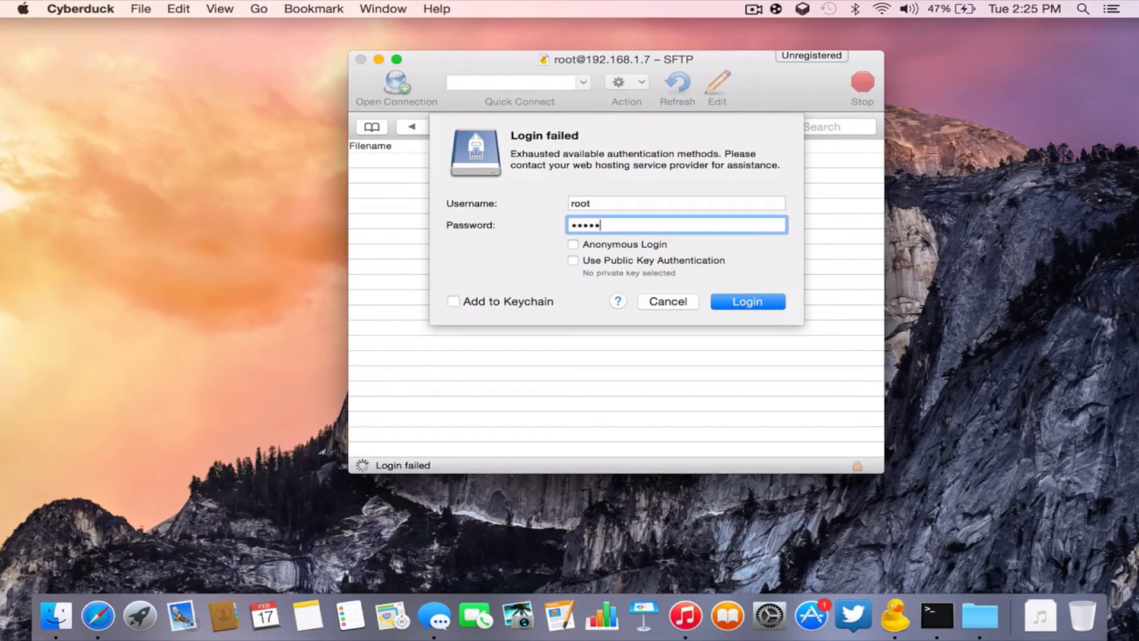
click(746, 301)
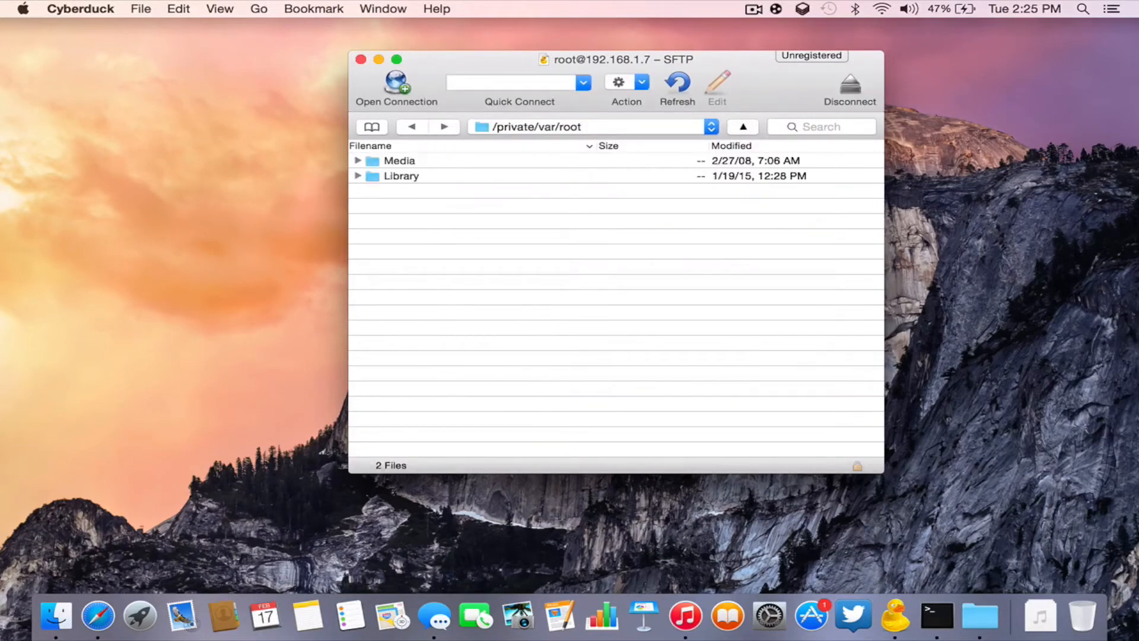
mouse_move(832, 139)
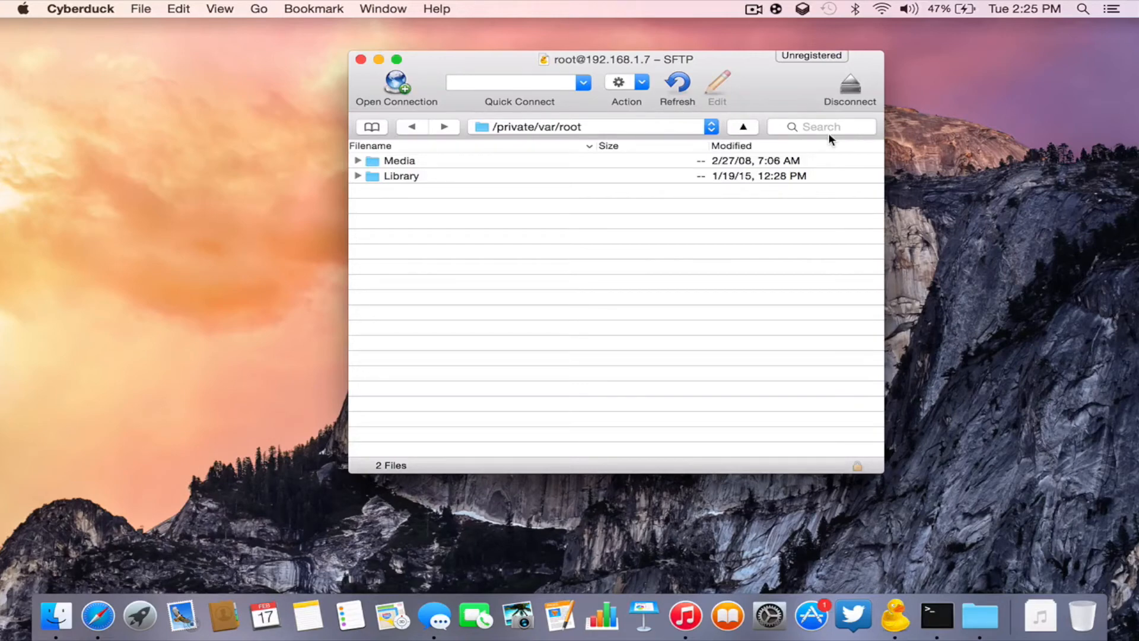
mouse_move(792, 18)
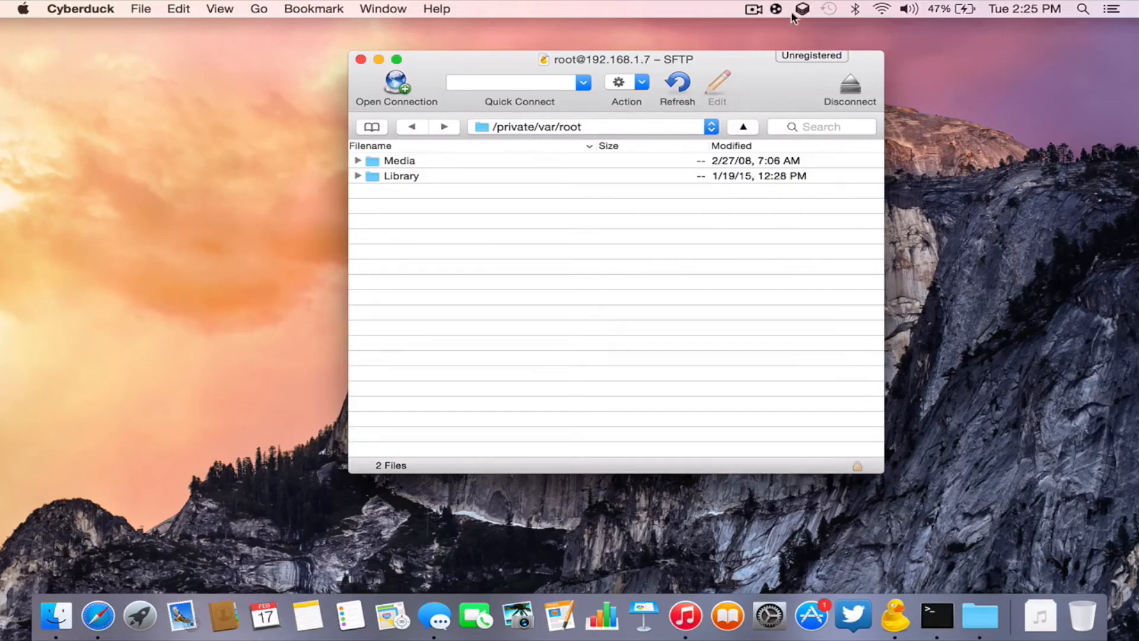
mouse_move(832, 140)
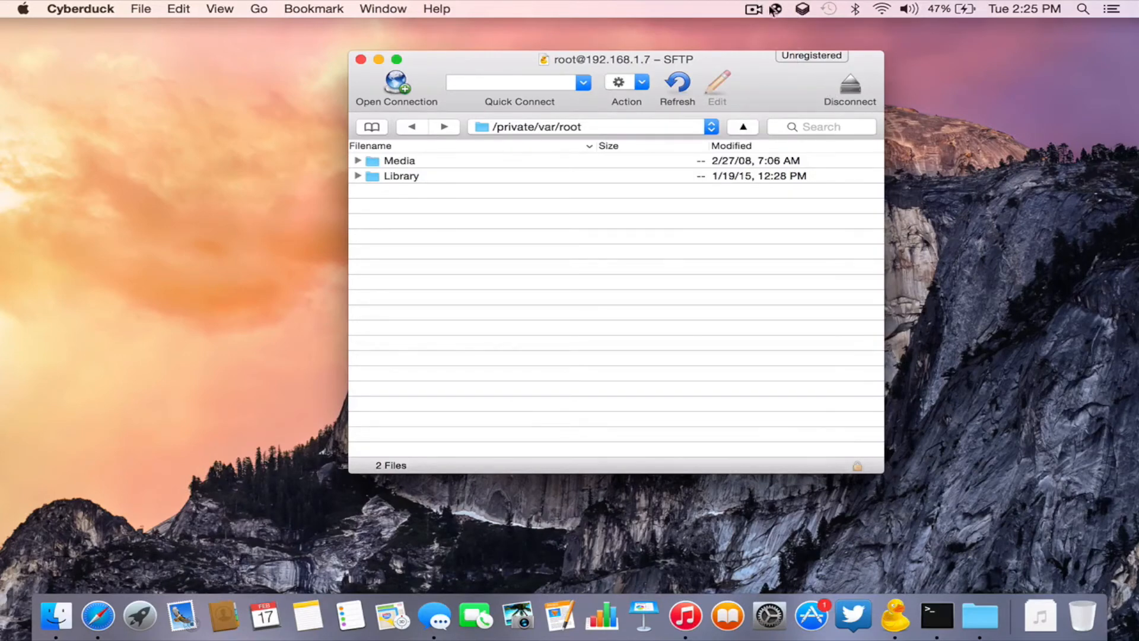
mouse_move(830, 140)
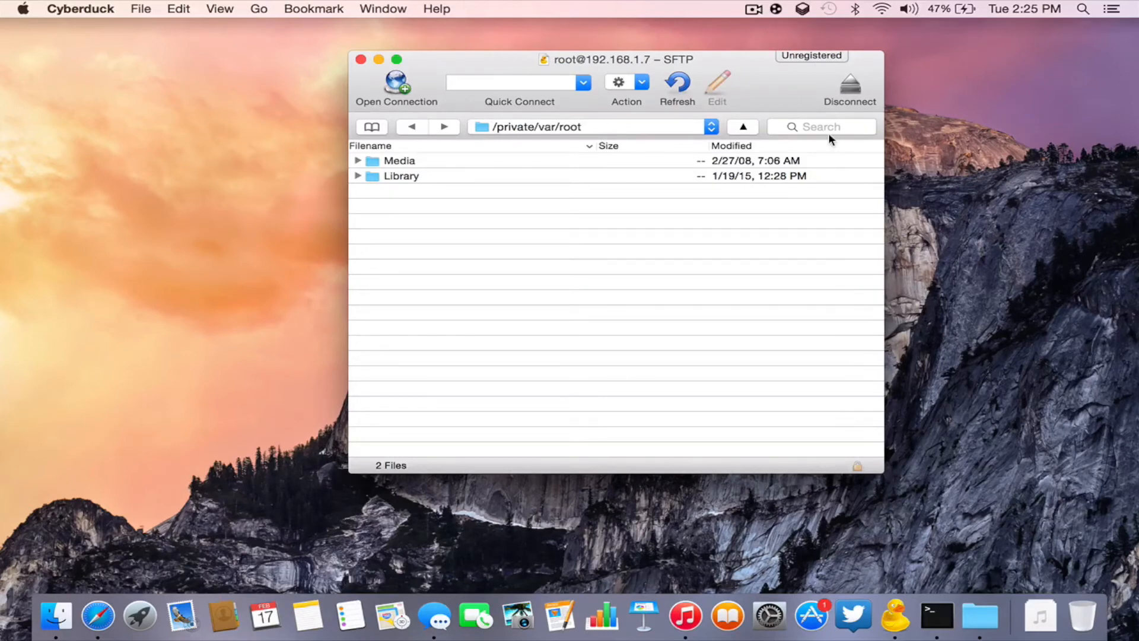
mouse_move(761, 8)
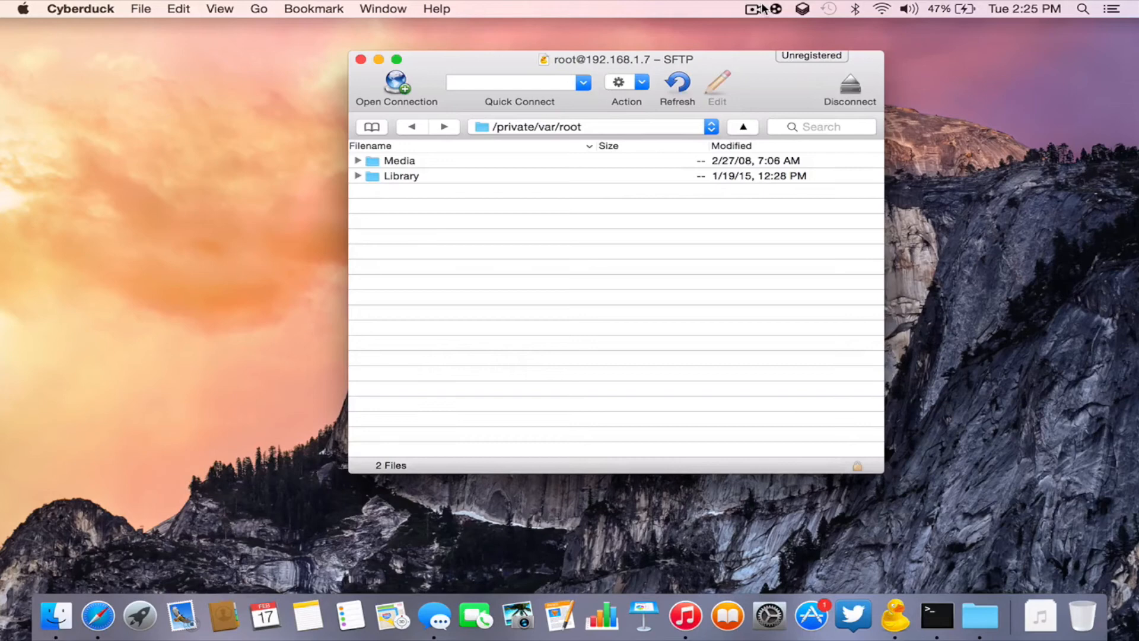
mouse_move(831, 141)
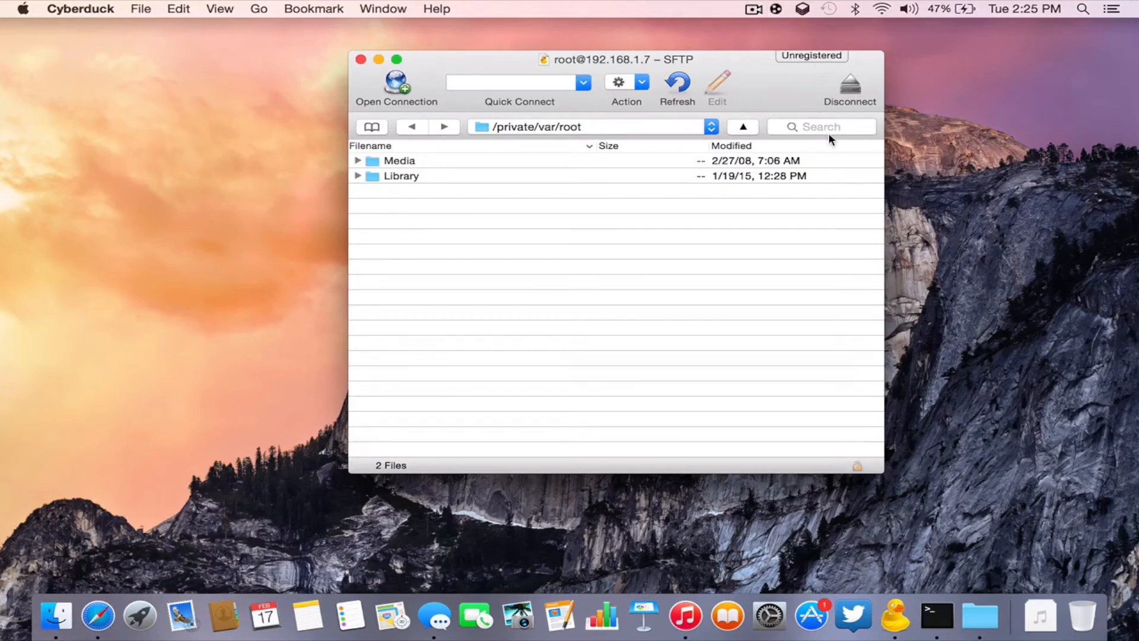